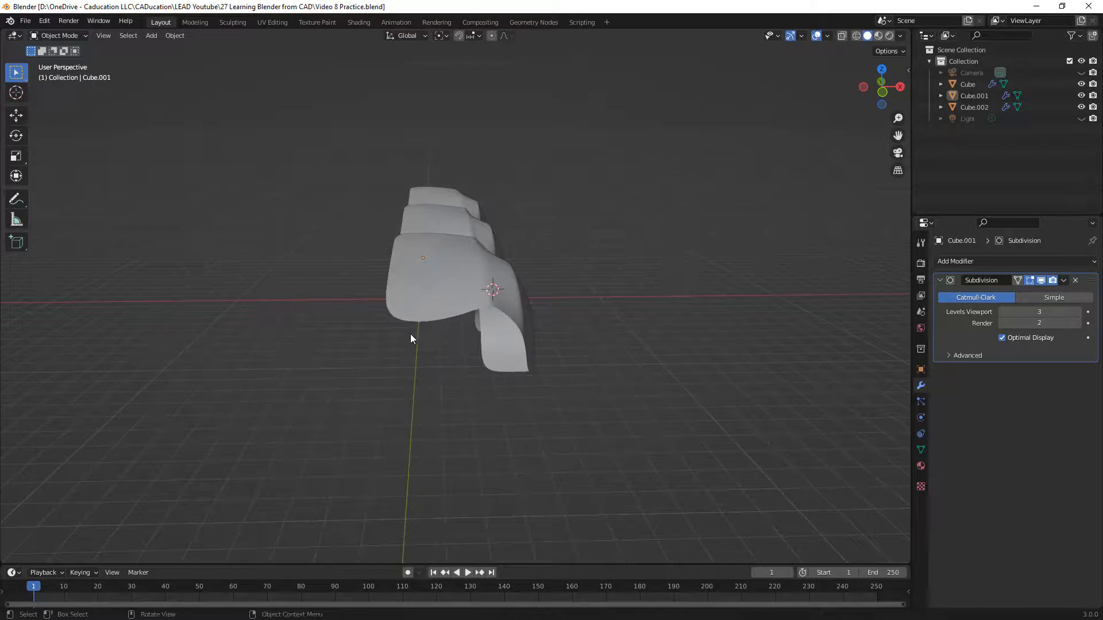
{"action": "mouse_move", "coordinate": [420, 343]}
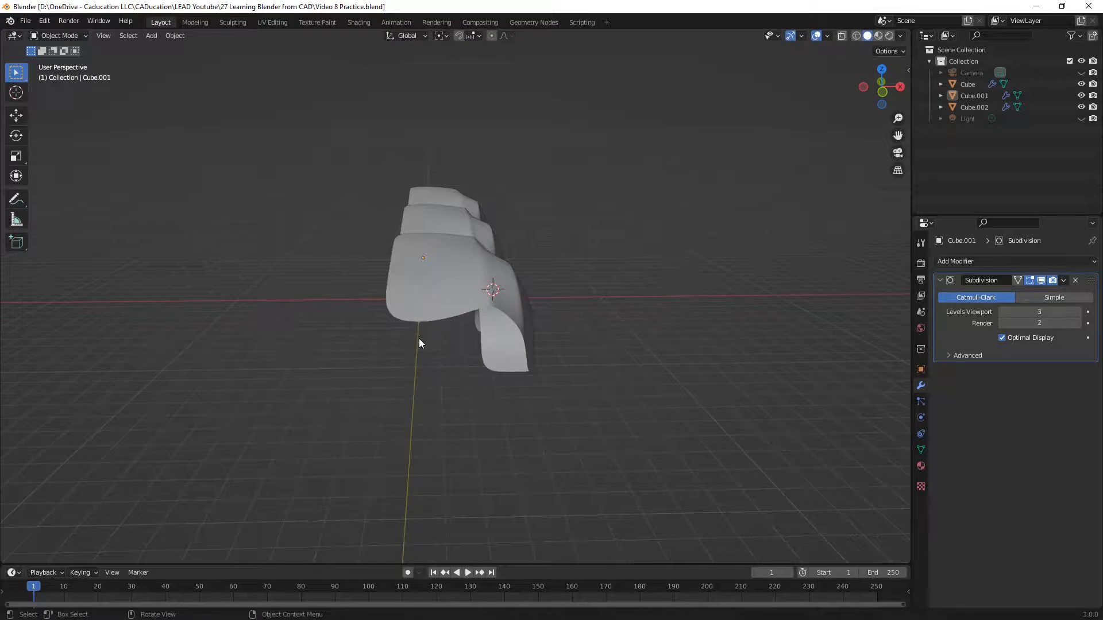
{"action": "mouse_move", "coordinate": [402, 295]}
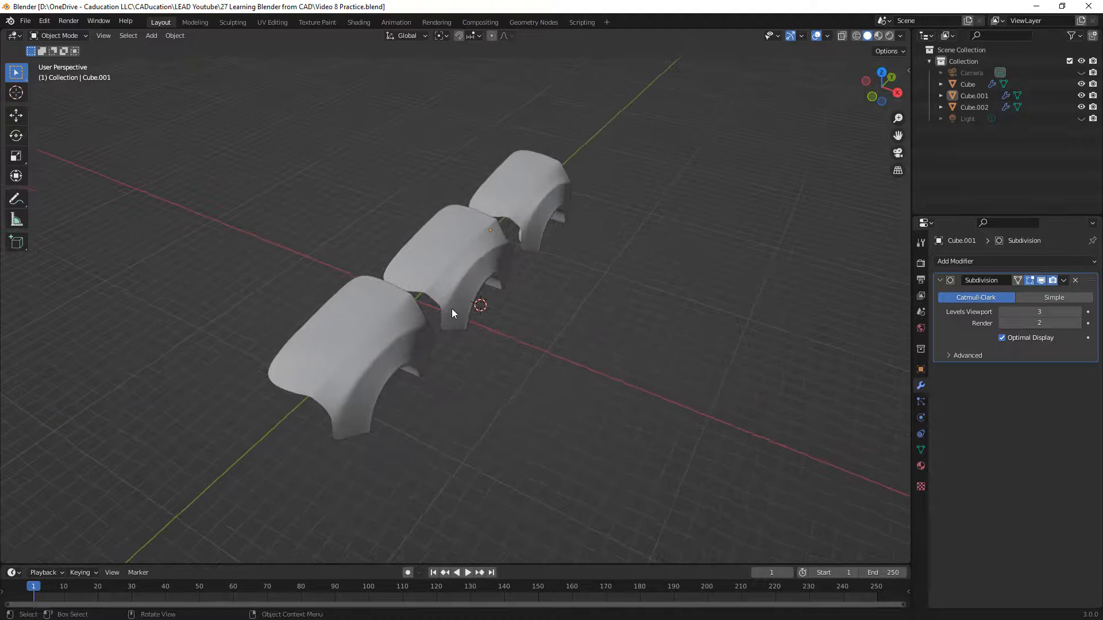
Step: Move the middle car body piece about 2.31 m along the X axis
{"action": "left_click", "coordinate": [457, 253]}
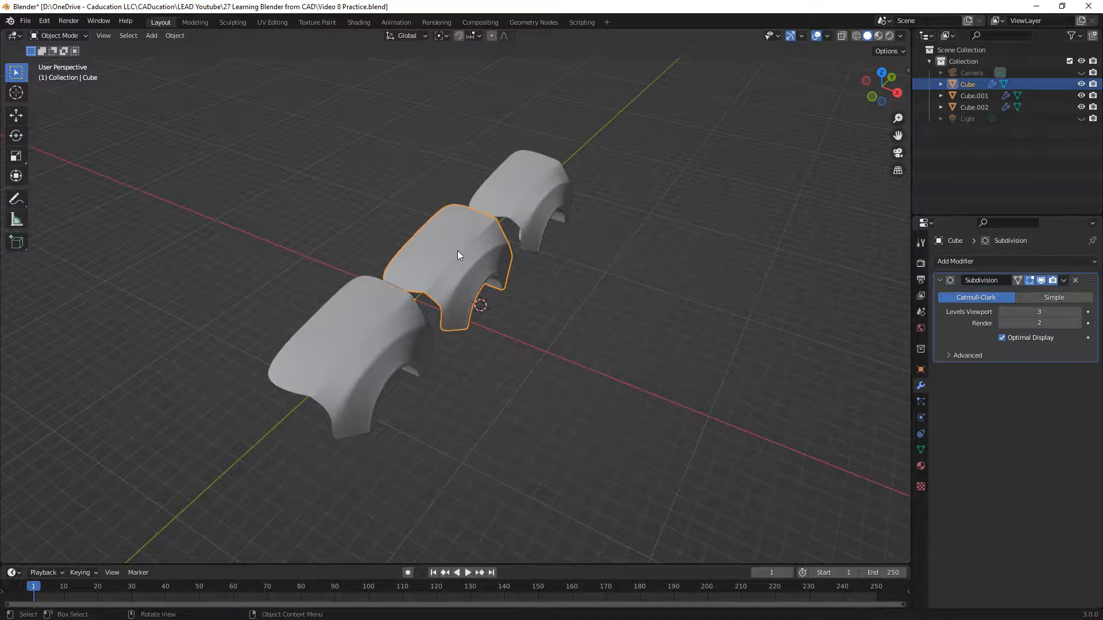
{"action": "key", "text": "g"}
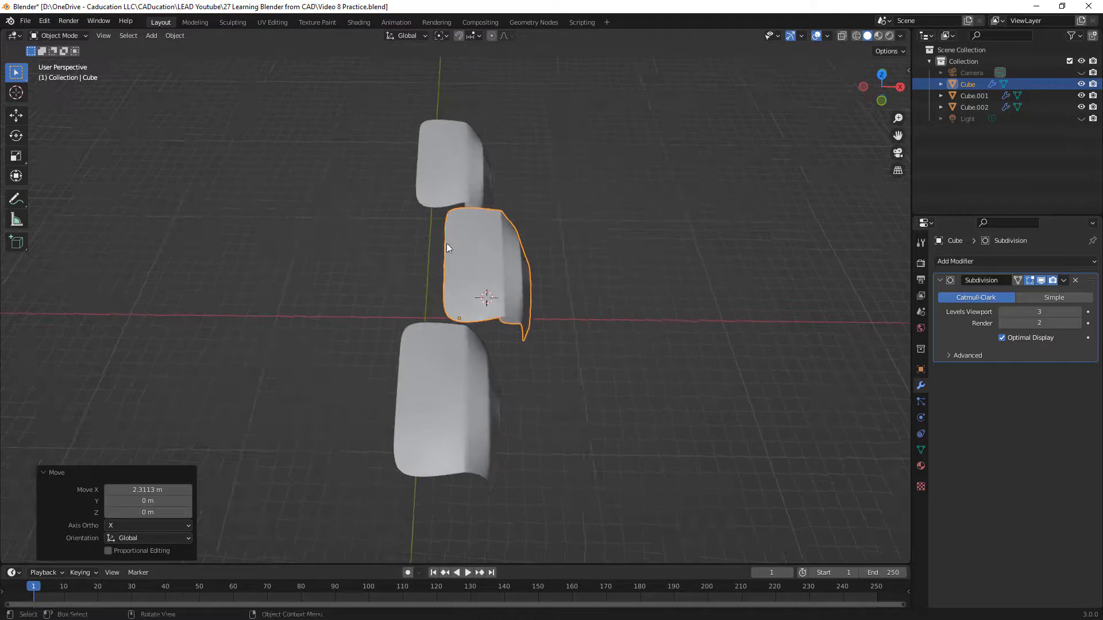
{"action": "mouse_move", "coordinate": [435, 232]}
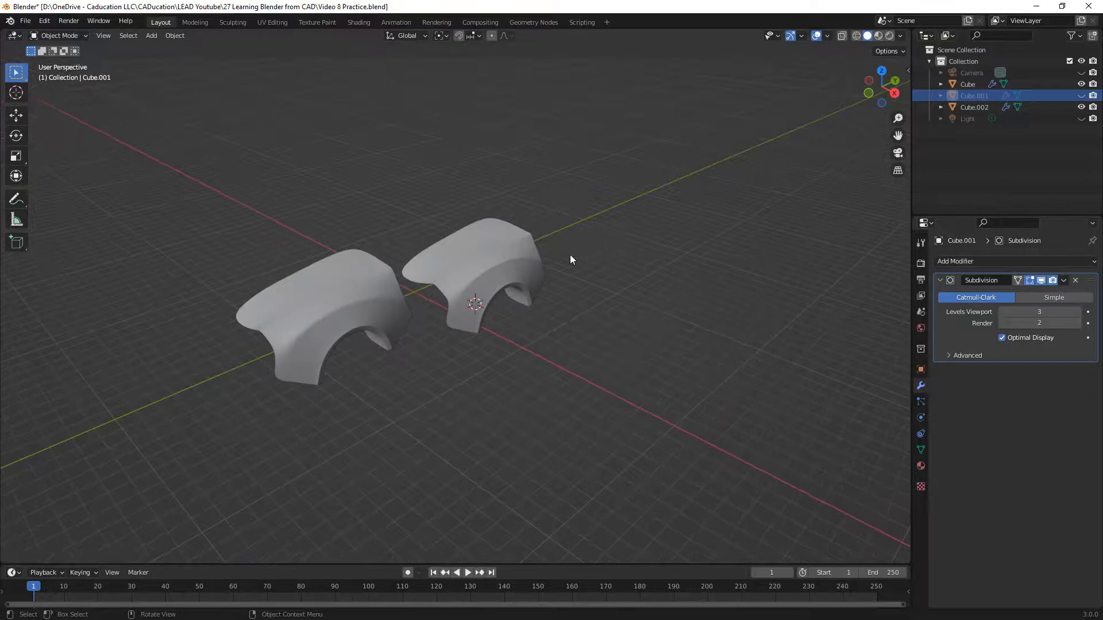
Step: Give the front body piece (Cube.002) a Mirror modifier along X
{"action": "left_click", "coordinate": [309, 314]}
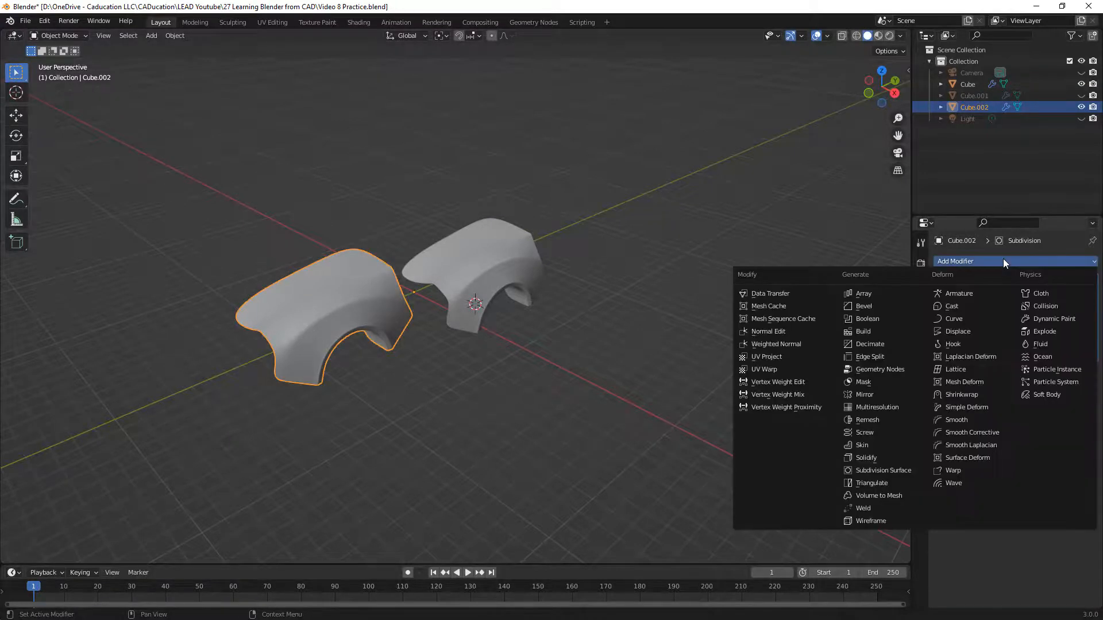
{"action": "left_click", "coordinate": [864, 394]}
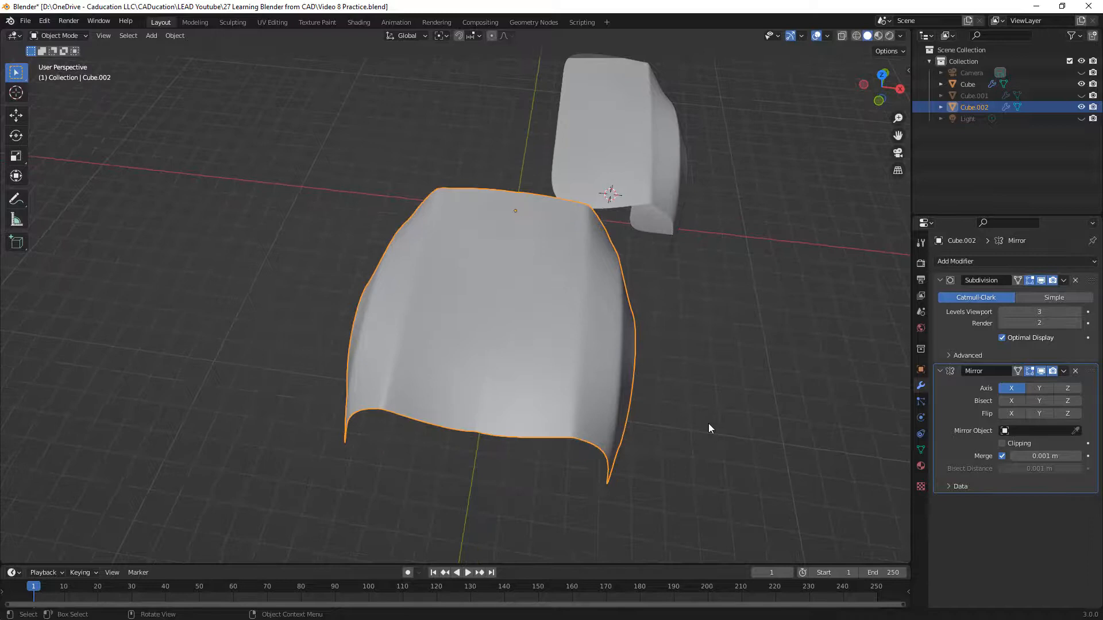
{"action": "mouse_move", "coordinate": [856, 35]}
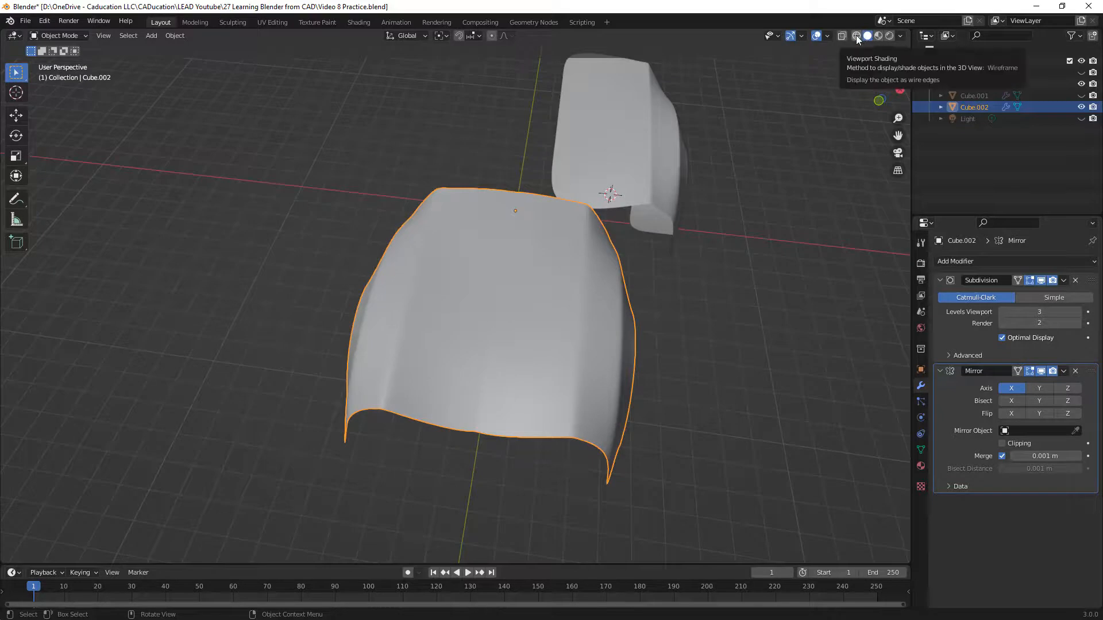
Step: Show the scene in Wireframe shading to expose the subdivided edges
{"action": "left_click", "coordinate": [854, 36]}
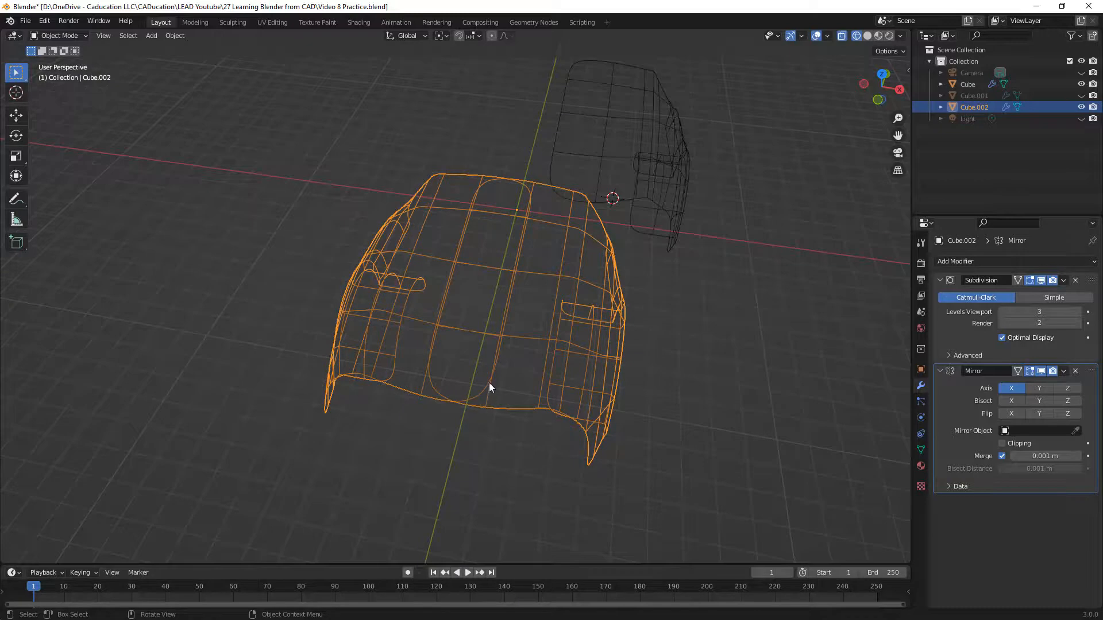
{"action": "mouse_move", "coordinate": [438, 394]}
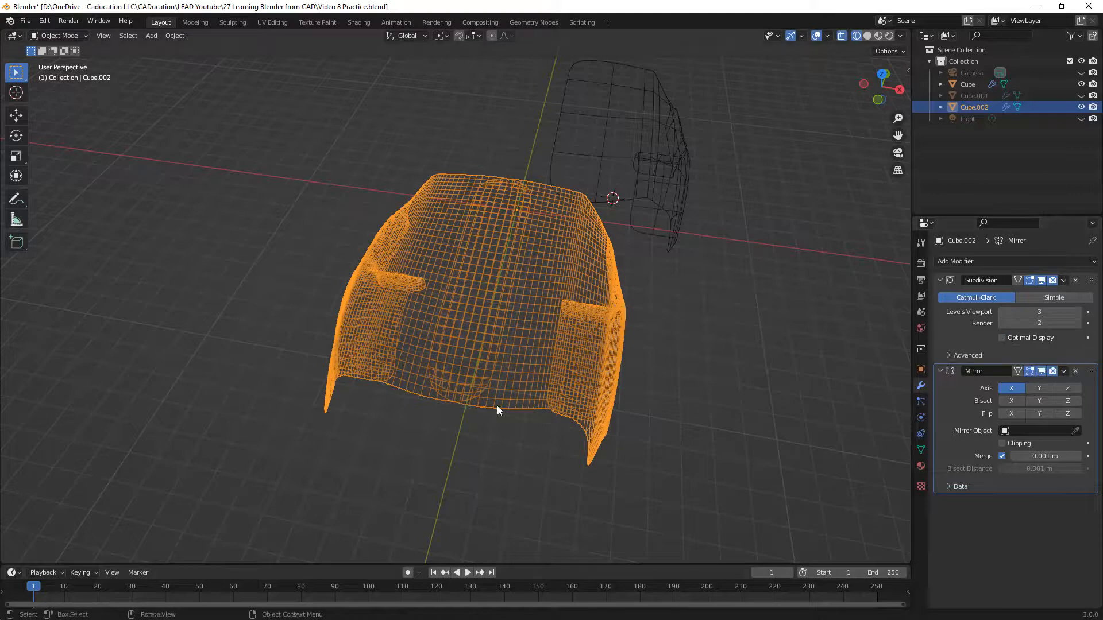
{"action": "mouse_move", "coordinate": [444, 401]}
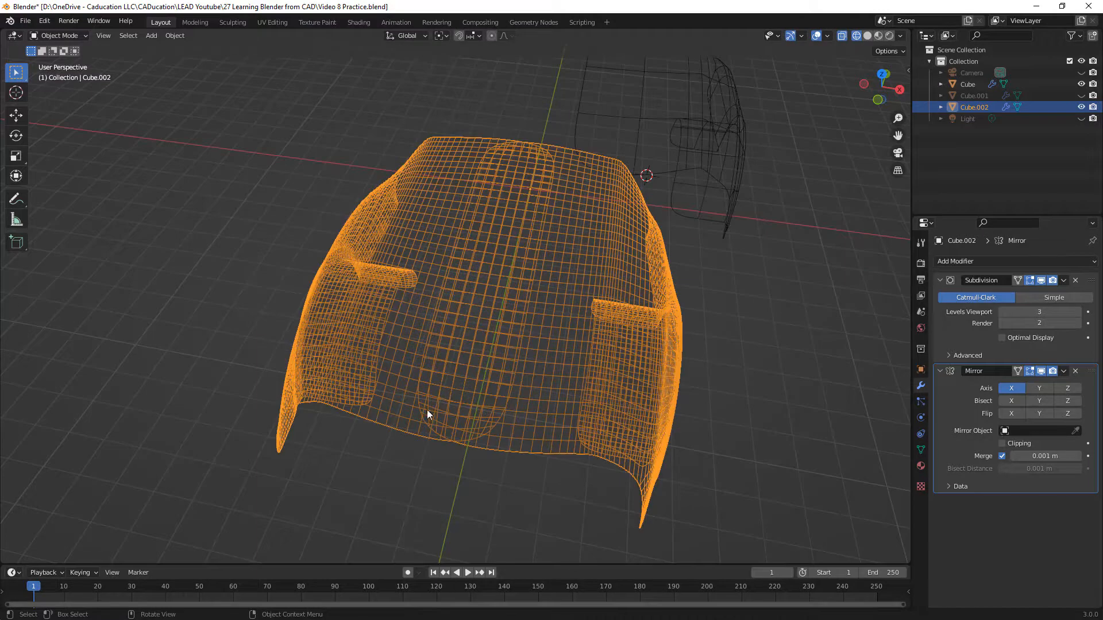
{"action": "mouse_move", "coordinate": [444, 438]}
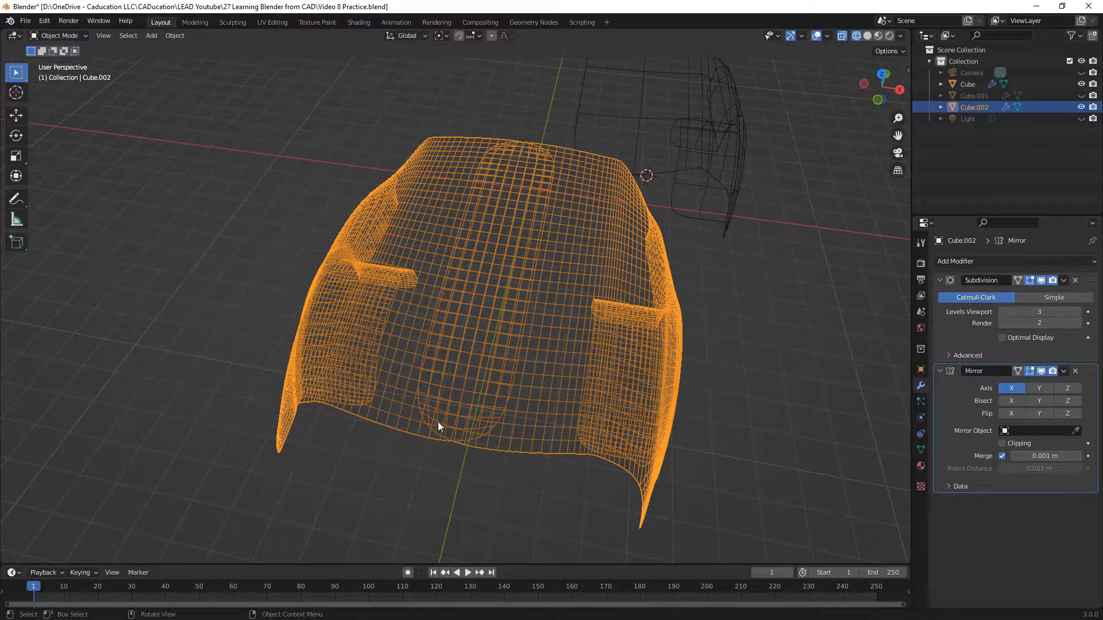
{"action": "mouse_move", "coordinate": [422, 427]}
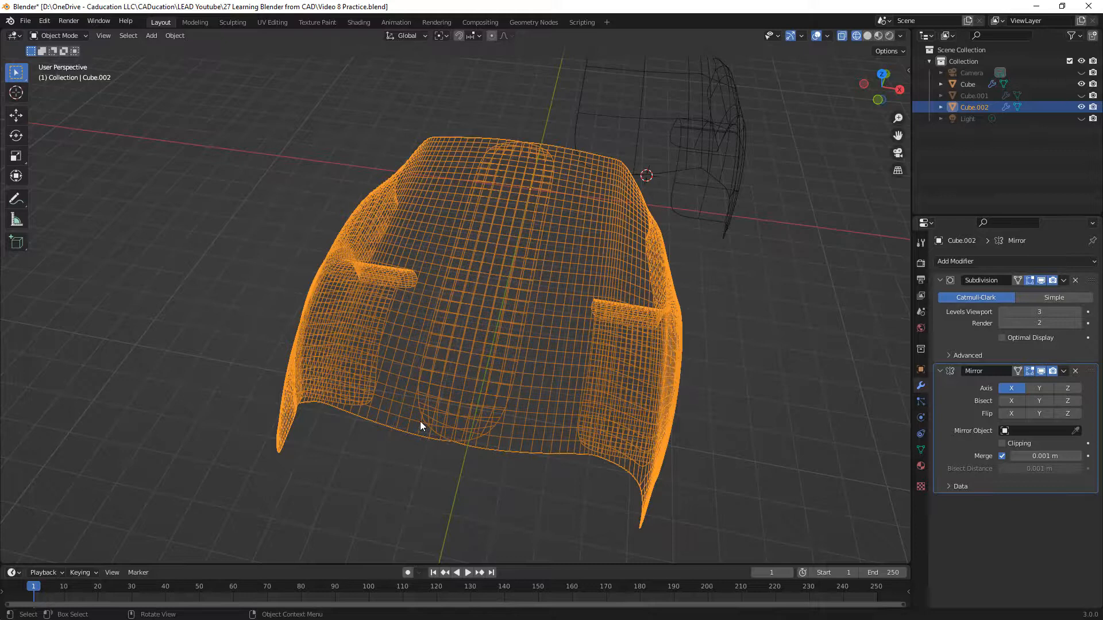
Step: Return the viewport to Solid shading
{"action": "left_click", "coordinate": [1011, 401]}
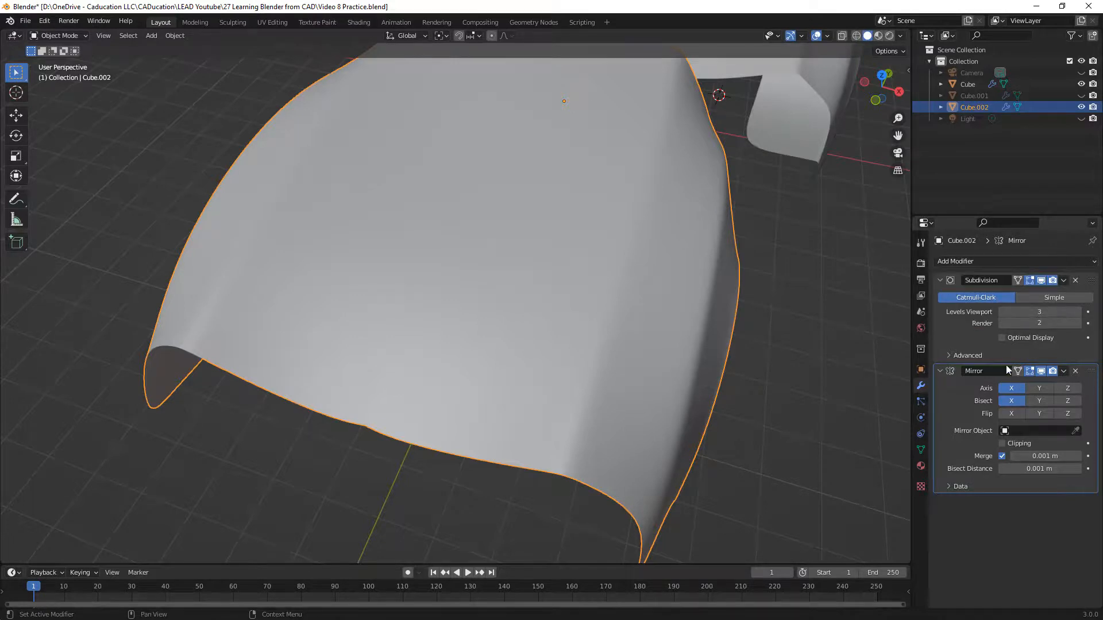
{"action": "mouse_move", "coordinate": [974, 372]}
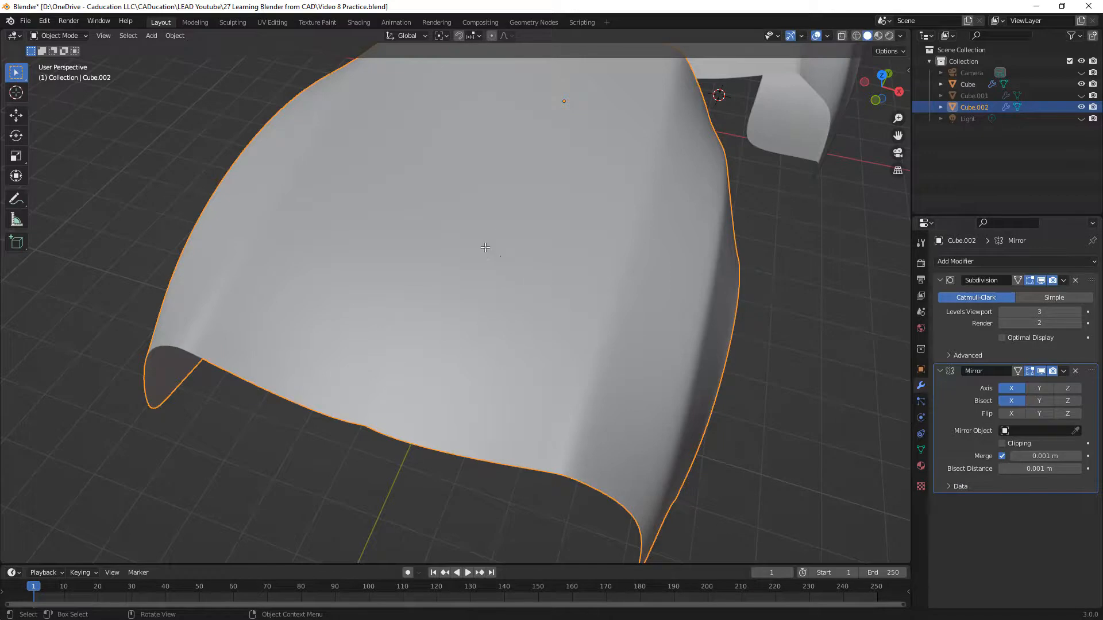
Step: Enter Edit Mode on the front body to see its cage from above
{"action": "key", "text": "Tab"}
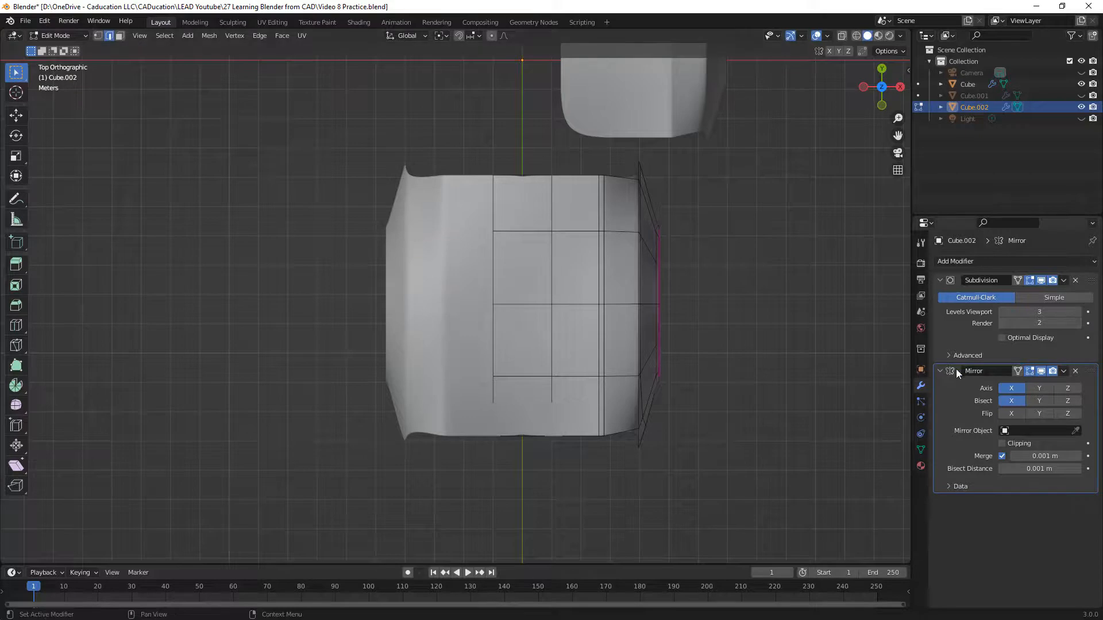
{"action": "mouse_move", "coordinate": [951, 372]}
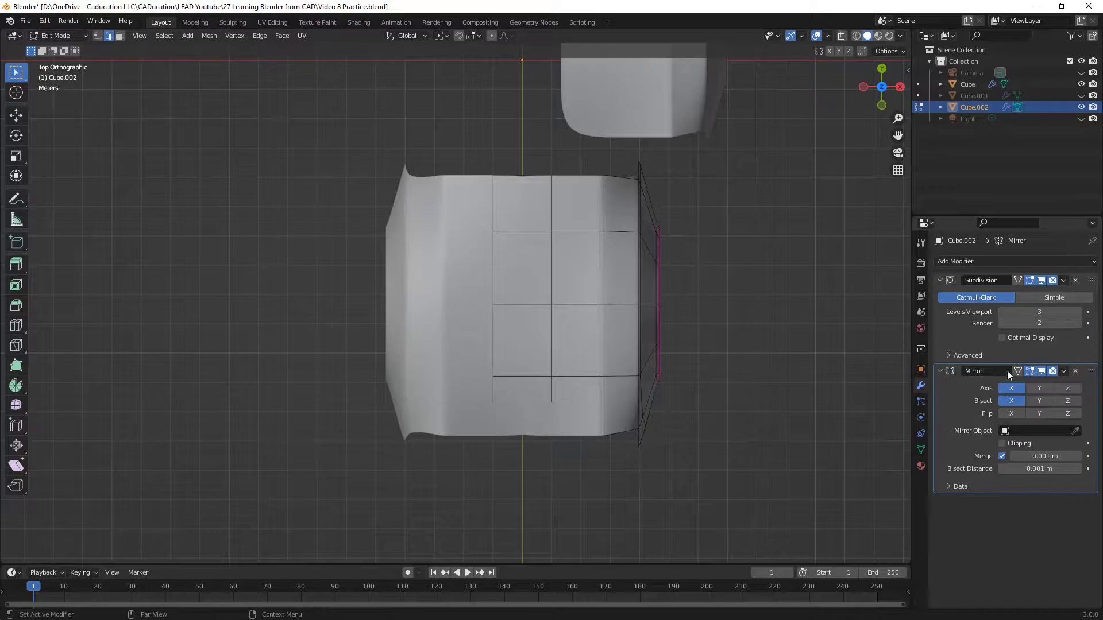
{"action": "mouse_move", "coordinate": [1094, 372]}
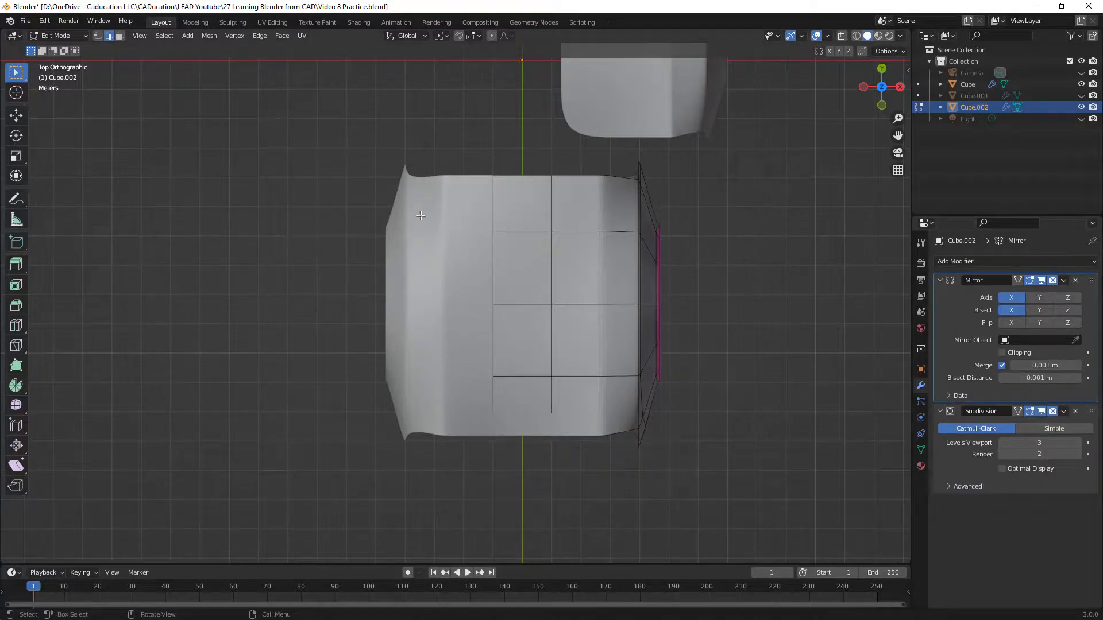
Step: Back in Object Mode, view the front body as wireframe with Optimal Display on and try mirror Clipping
{"action": "key", "text": "Tab"}
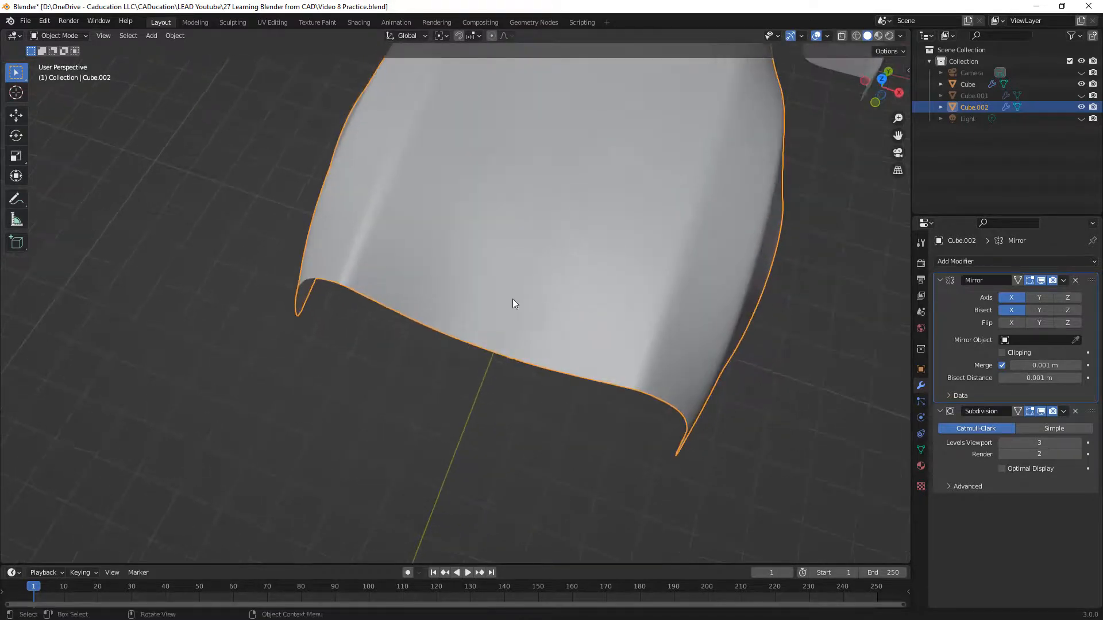
{"action": "left_click", "coordinate": [1002, 468]}
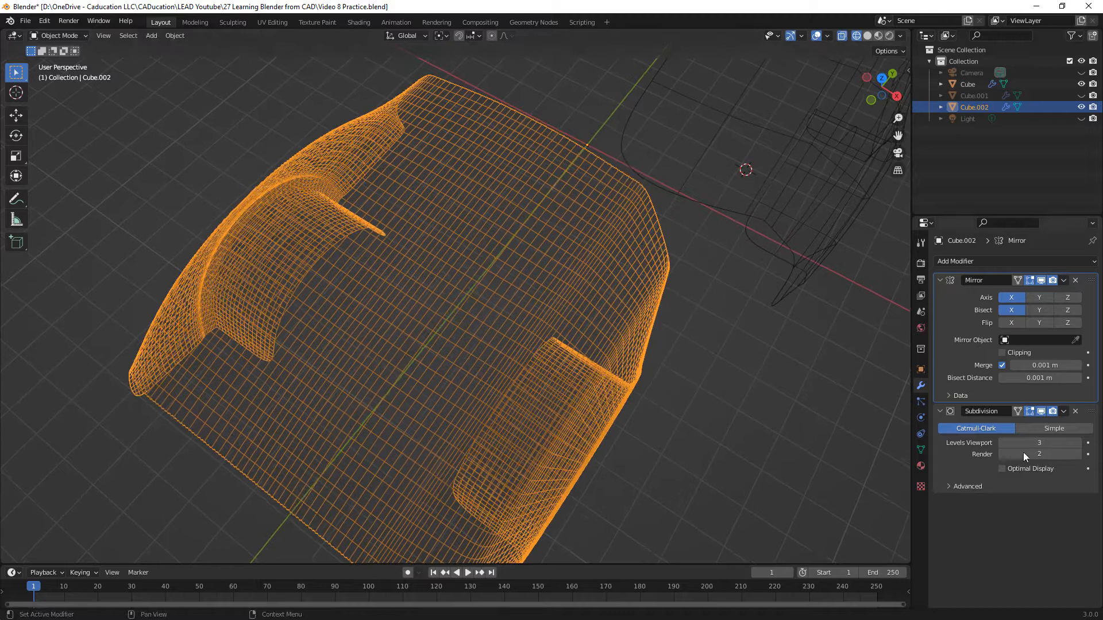
{"action": "left_click", "coordinate": [1002, 469]}
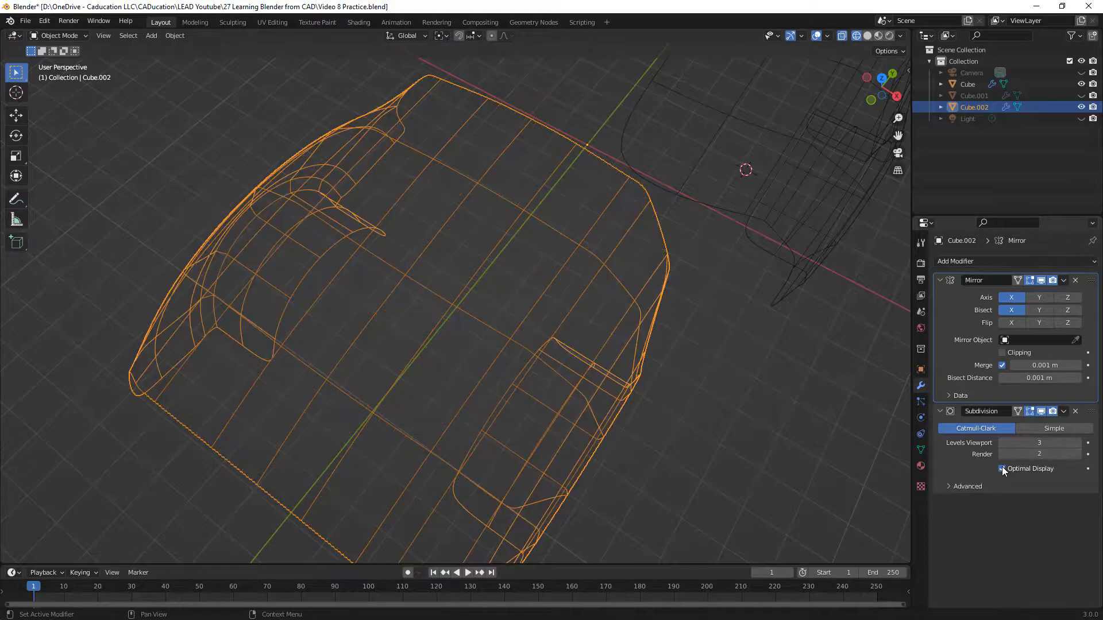
{"action": "left_click", "coordinate": [1002, 469]}
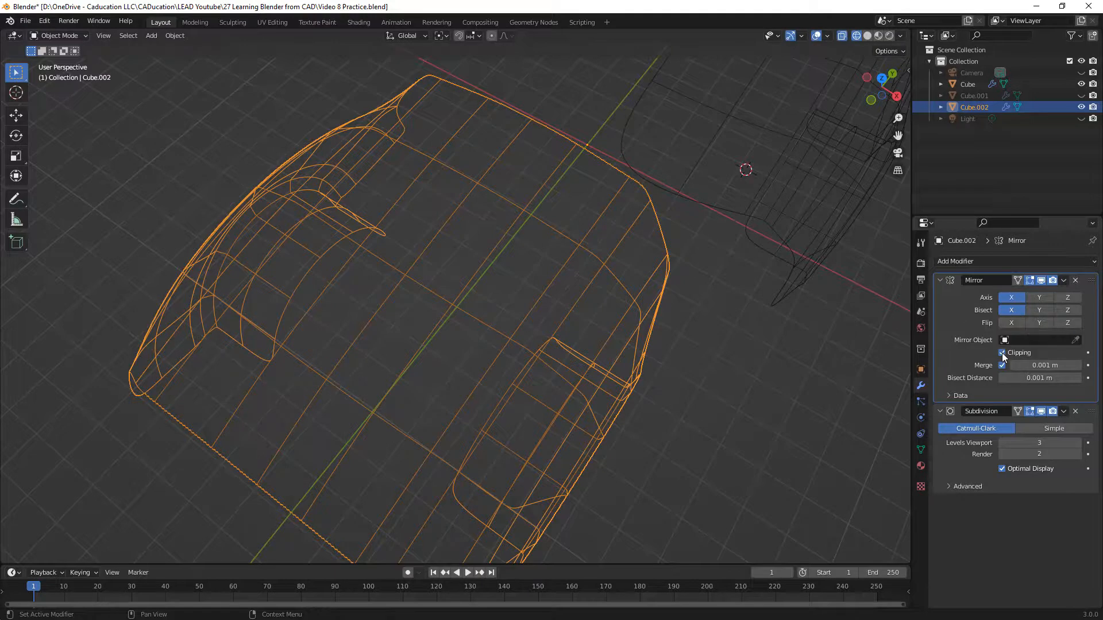
{"action": "left_click", "coordinate": [1002, 353]}
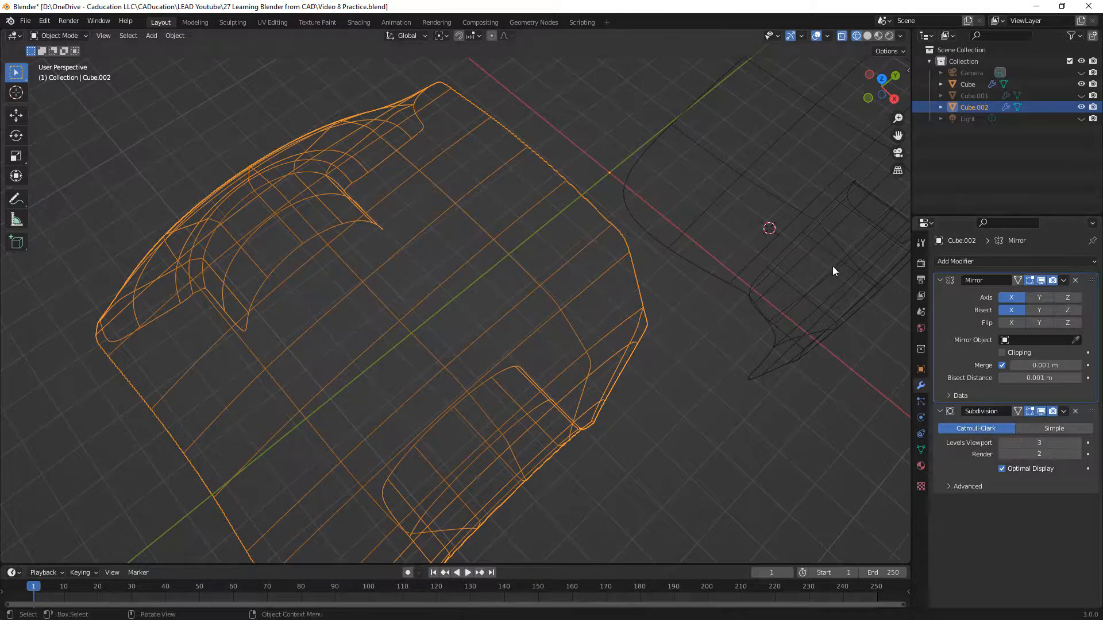
{"action": "left_click", "coordinate": [967, 84]}
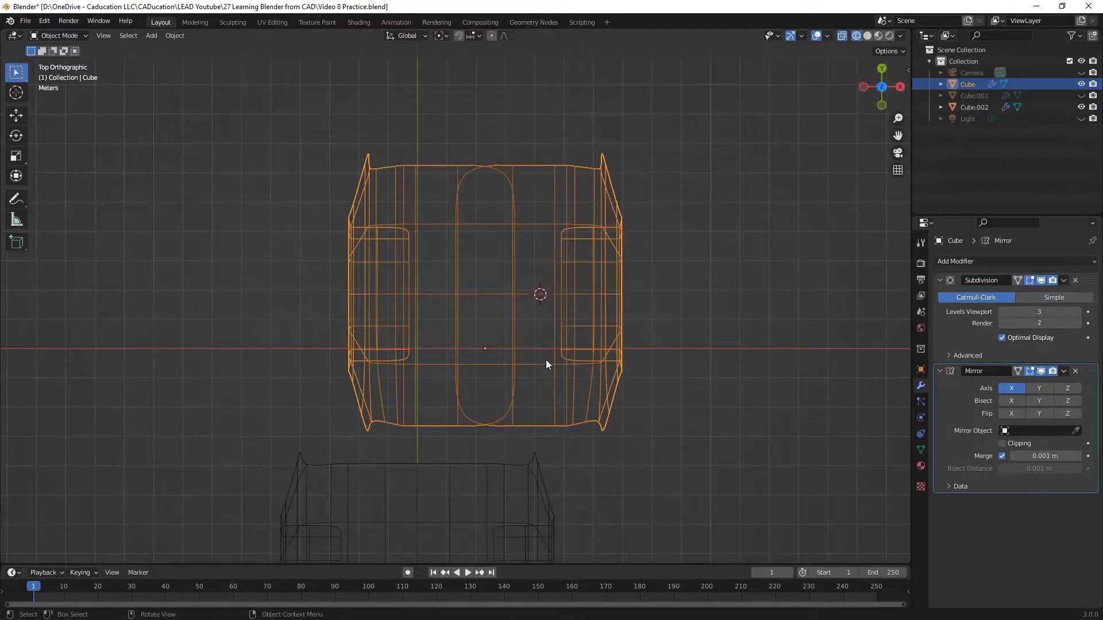
{"action": "mouse_move", "coordinate": [484, 353]}
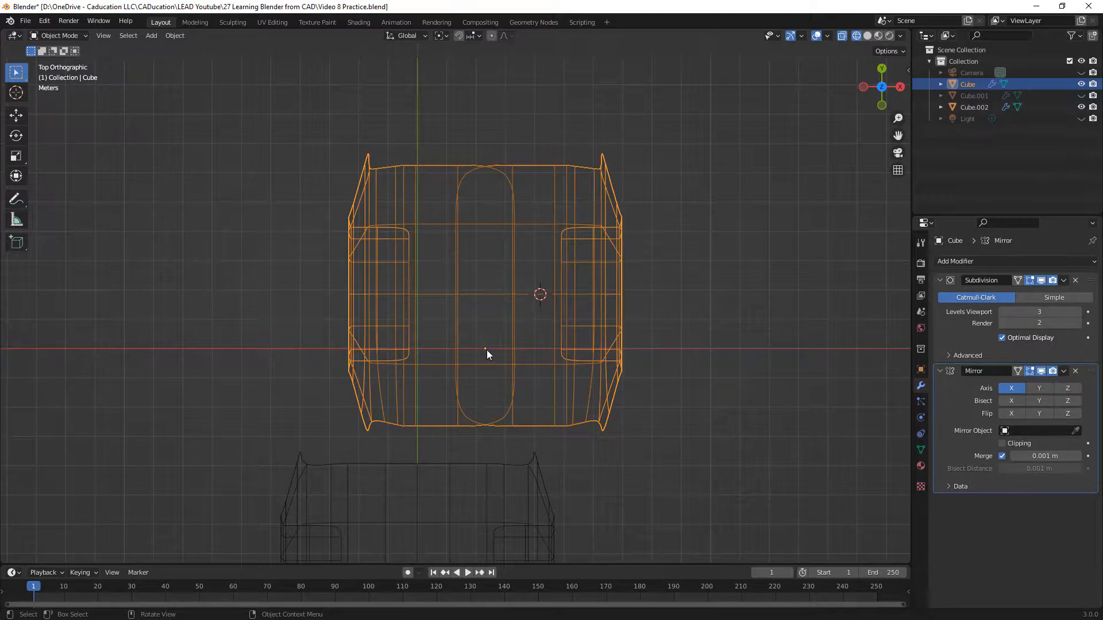
{"action": "mouse_move", "coordinate": [481, 311]}
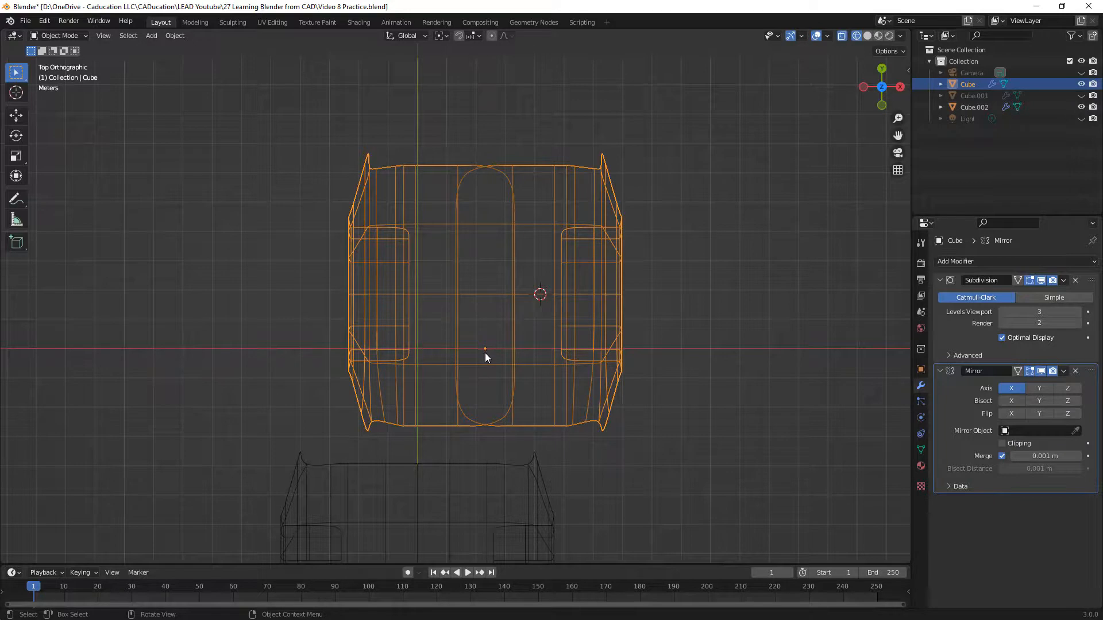
{"action": "mouse_move", "coordinate": [485, 353]}
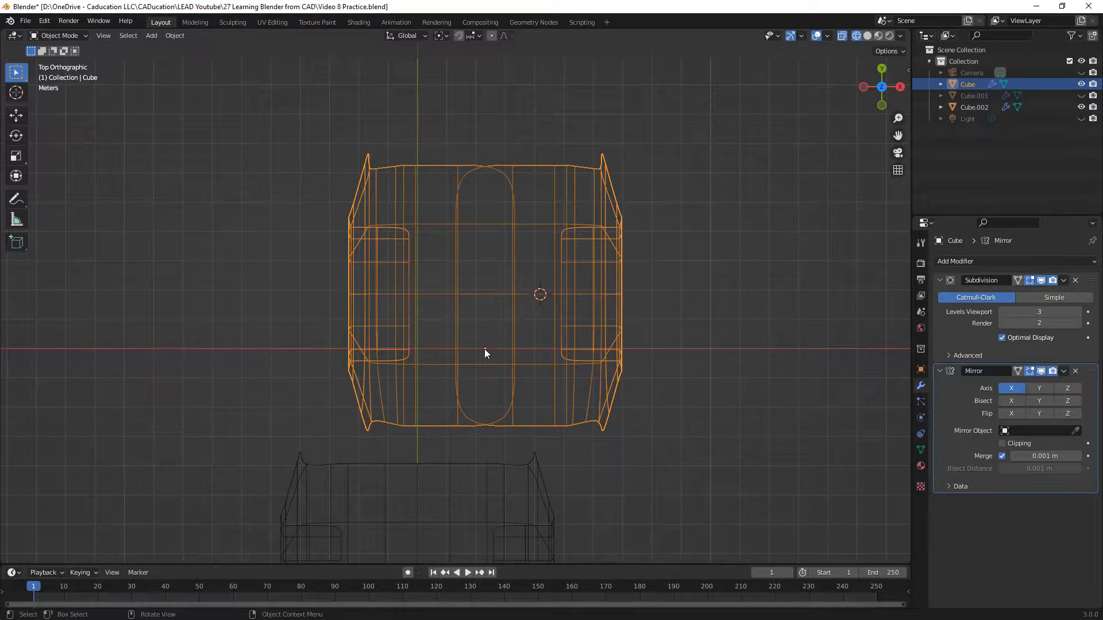
{"action": "mouse_move", "coordinate": [484, 358]}
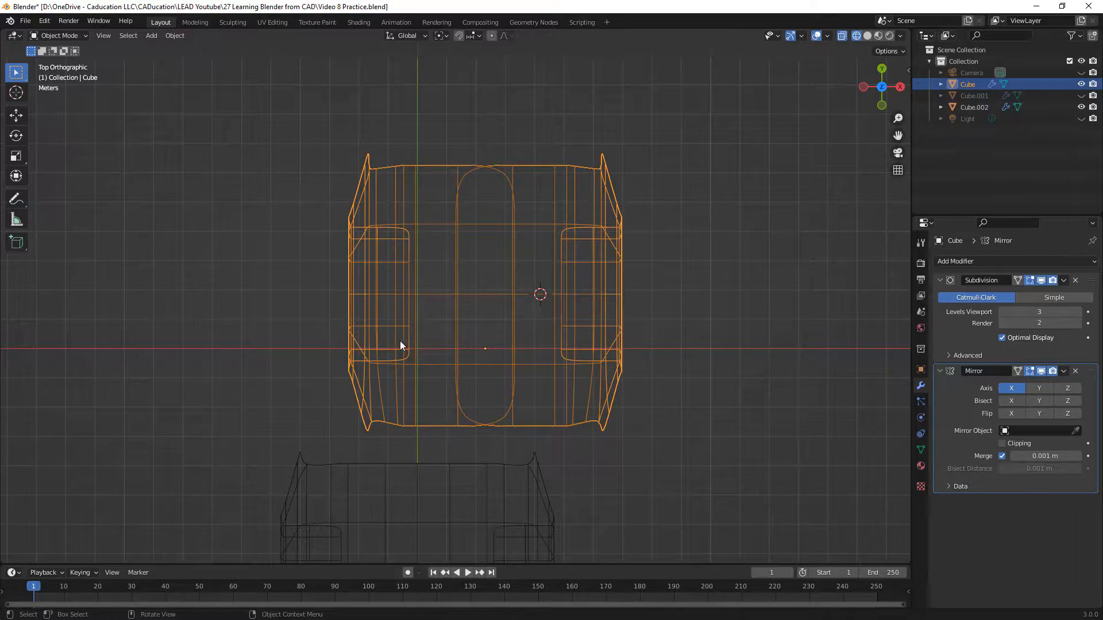
{"action": "mouse_move", "coordinate": [419, 333]}
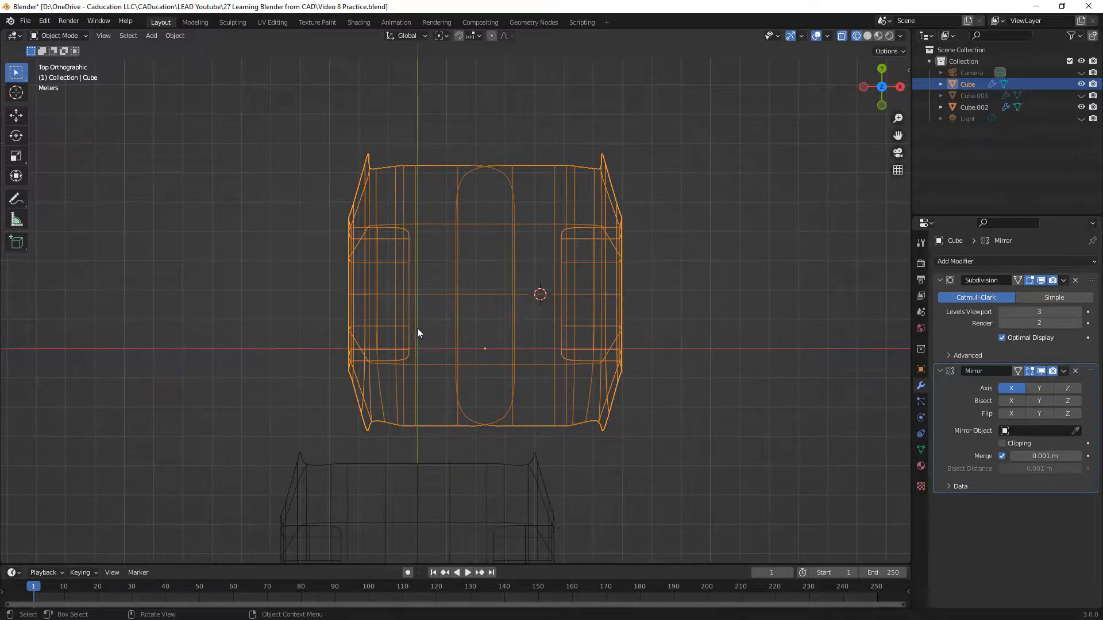
{"action": "mouse_move", "coordinate": [487, 353]}
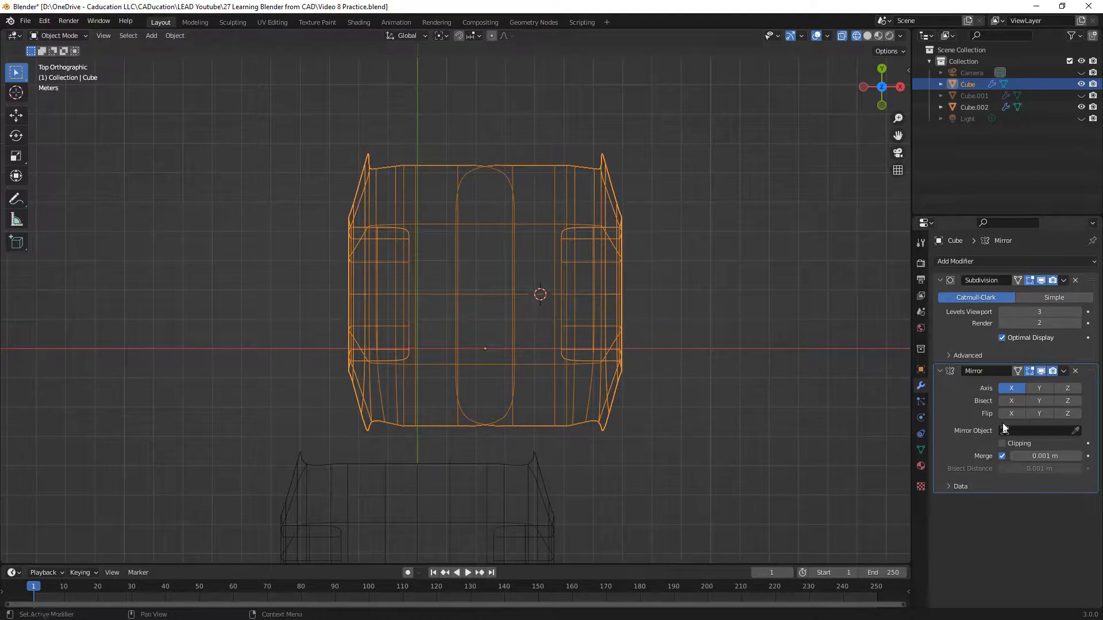
Step: Move the Mirror modifier before Subdivision Surface and collapse the modifier panels
{"action": "left_click", "coordinate": [1011, 400]}
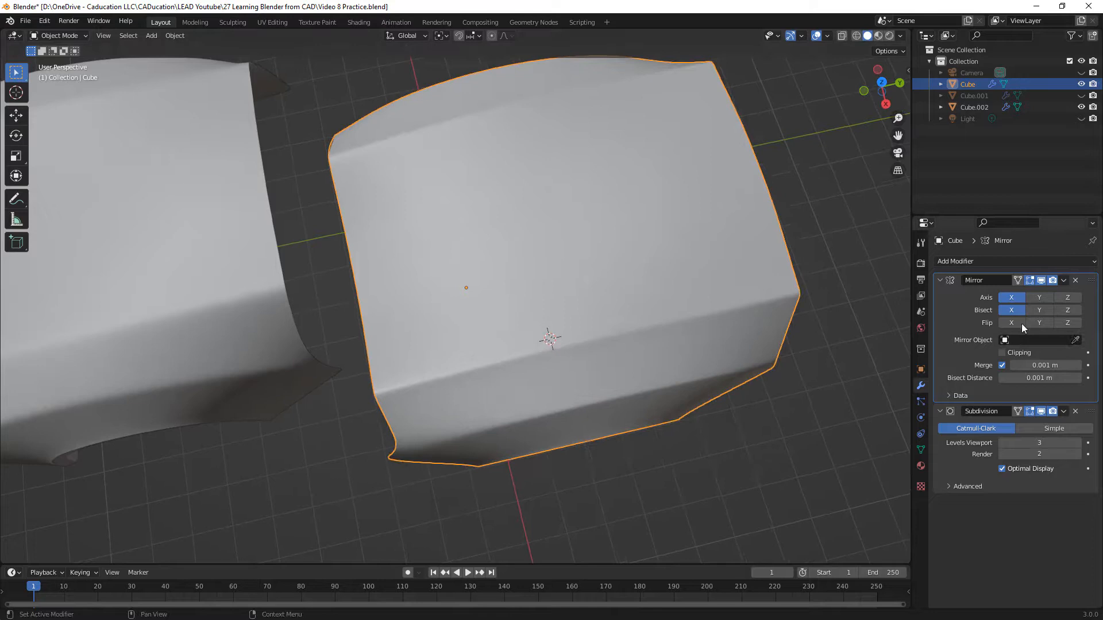
{"action": "mouse_move", "coordinate": [983, 280]}
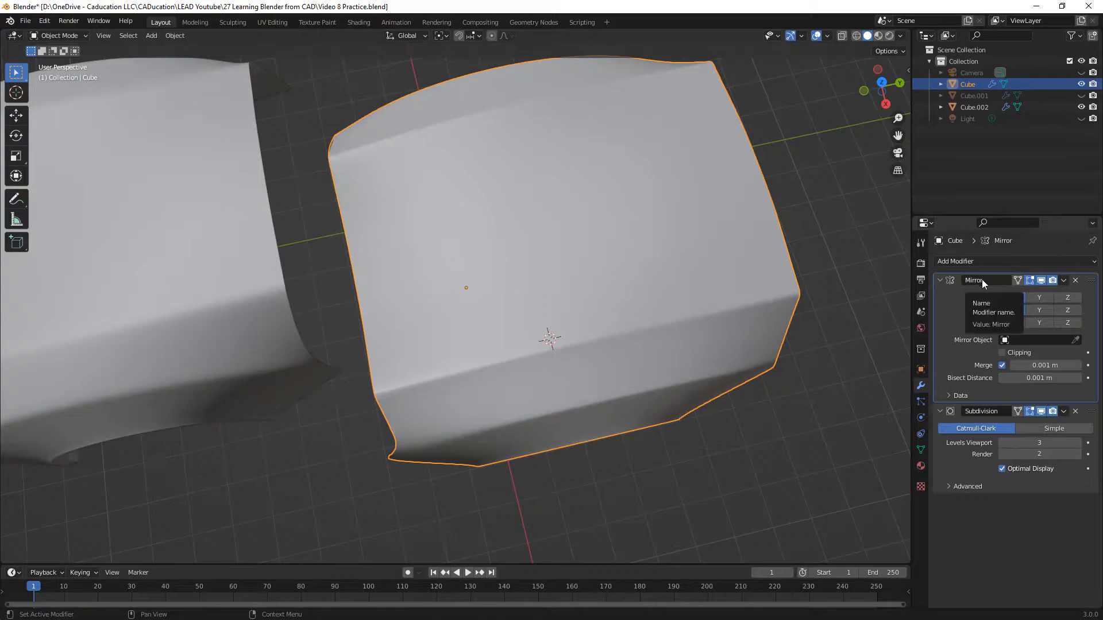
{"action": "left_click", "coordinate": [941, 281]}
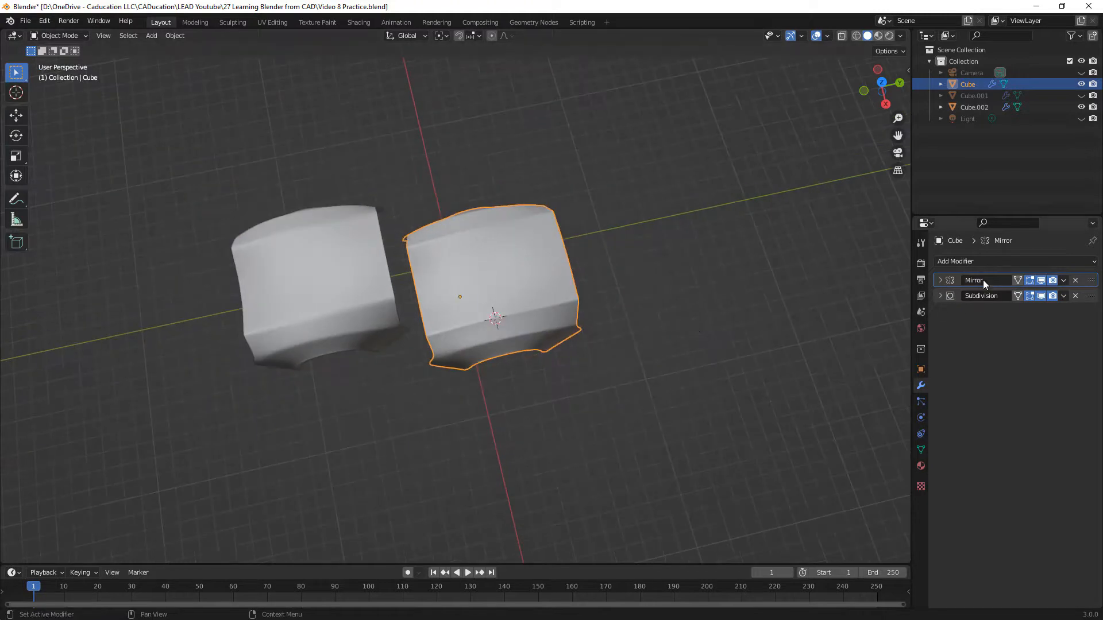
{"action": "mouse_move", "coordinate": [976, 281]}
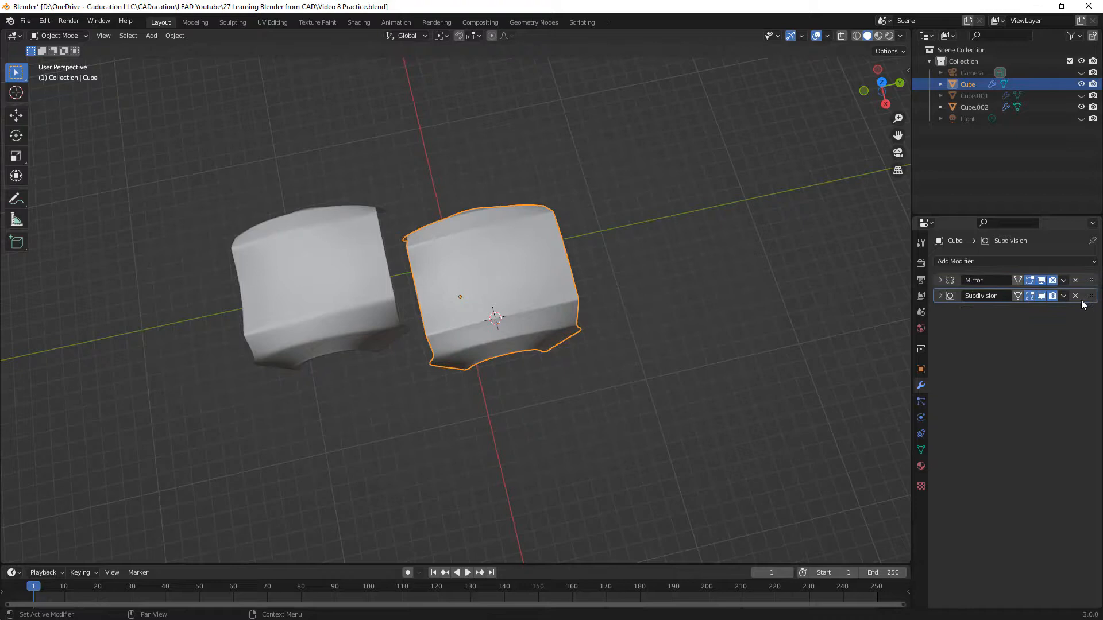
{"action": "mouse_move", "coordinate": [823, 328]}
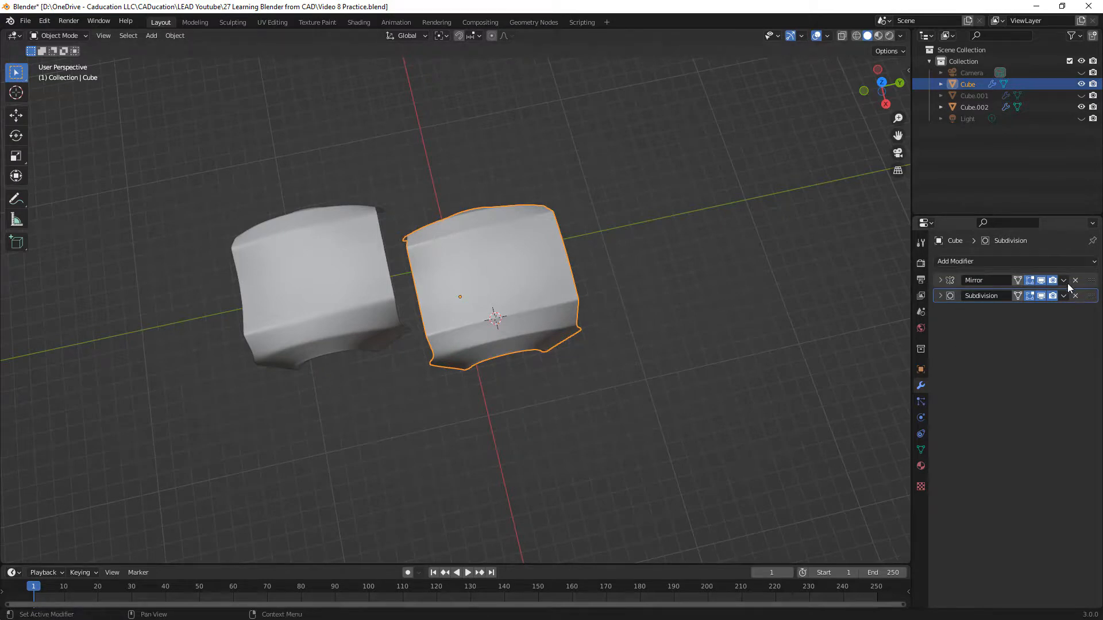
{"action": "left_click", "coordinate": [1076, 280]}
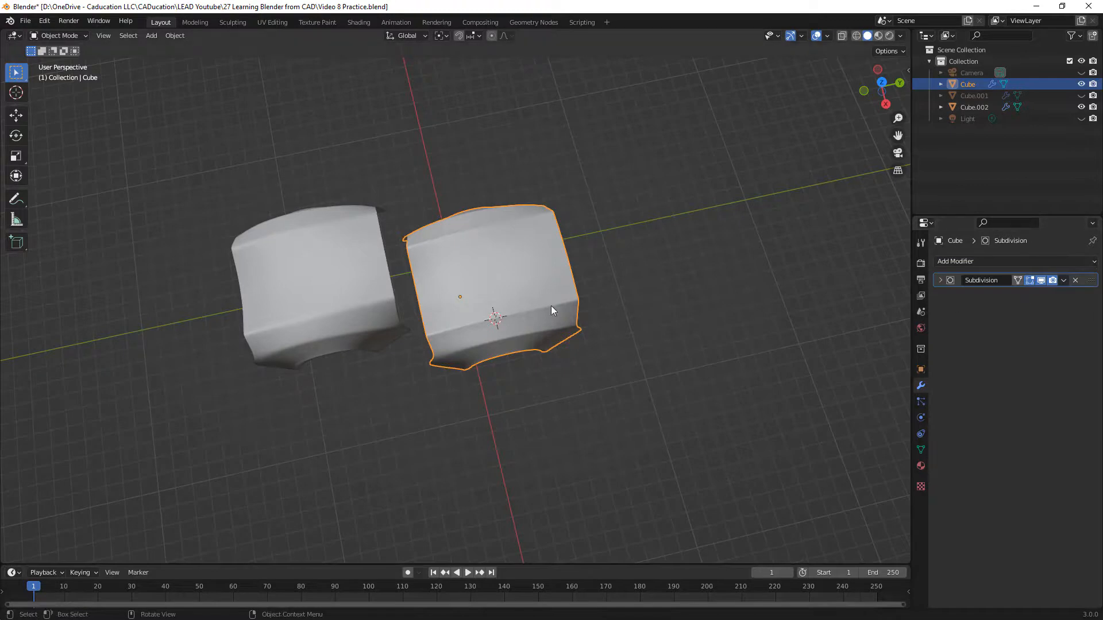
{"action": "key", "text": "Tab"}
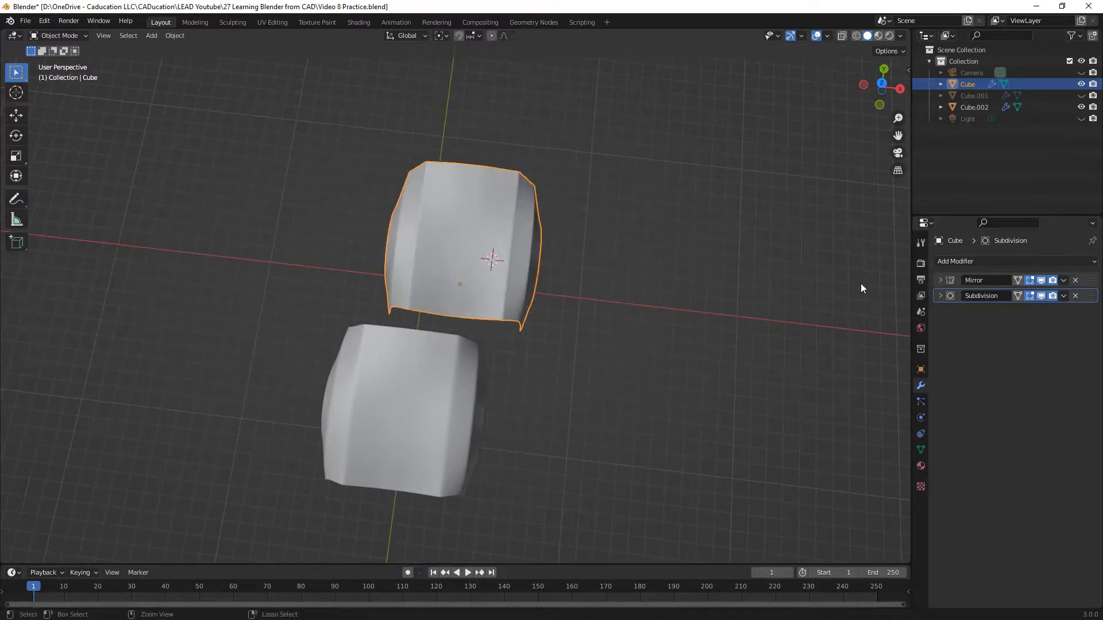
Step: Pull some side vertices outward in Edit Mode, then return to Object Mode
{"action": "key", "text": "Tab"}
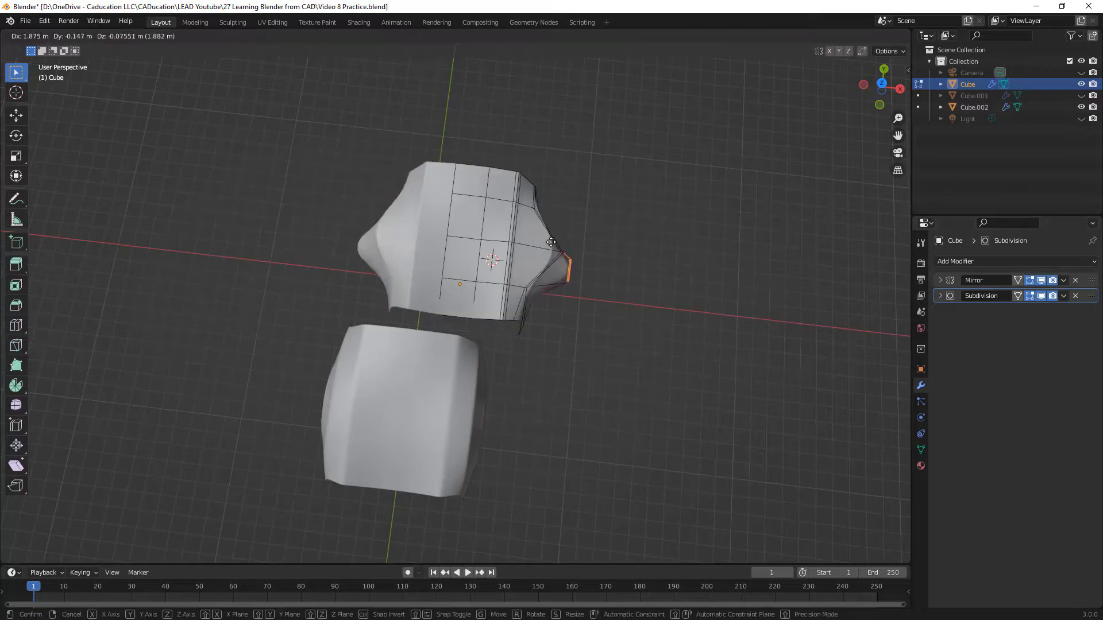
{"action": "mouse_move", "coordinate": [545, 244]}
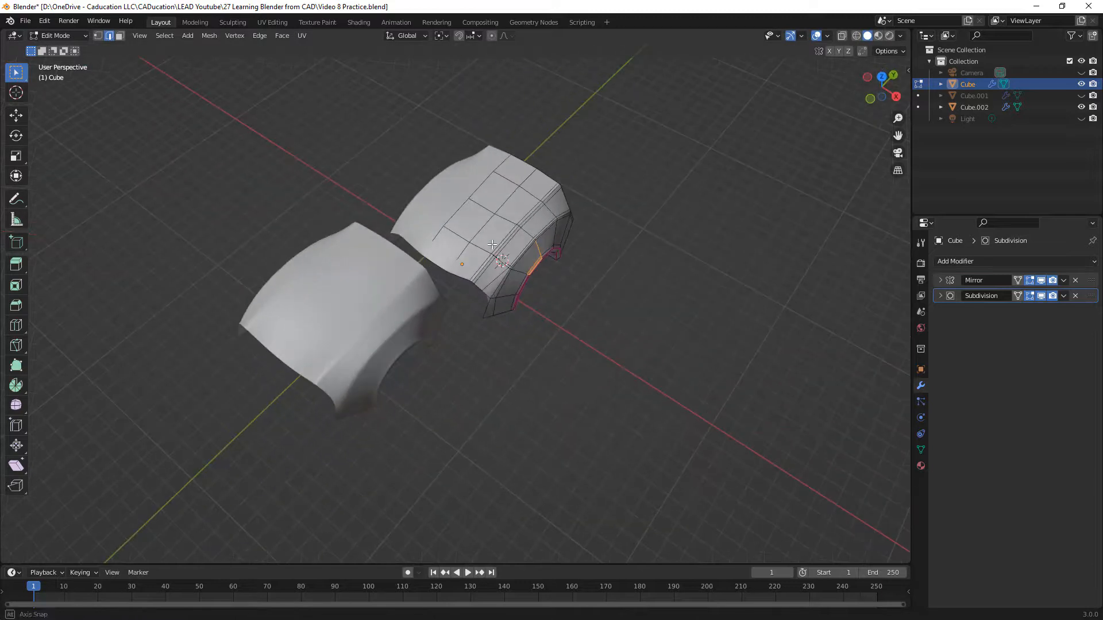
{"action": "key", "text": "Tab"}
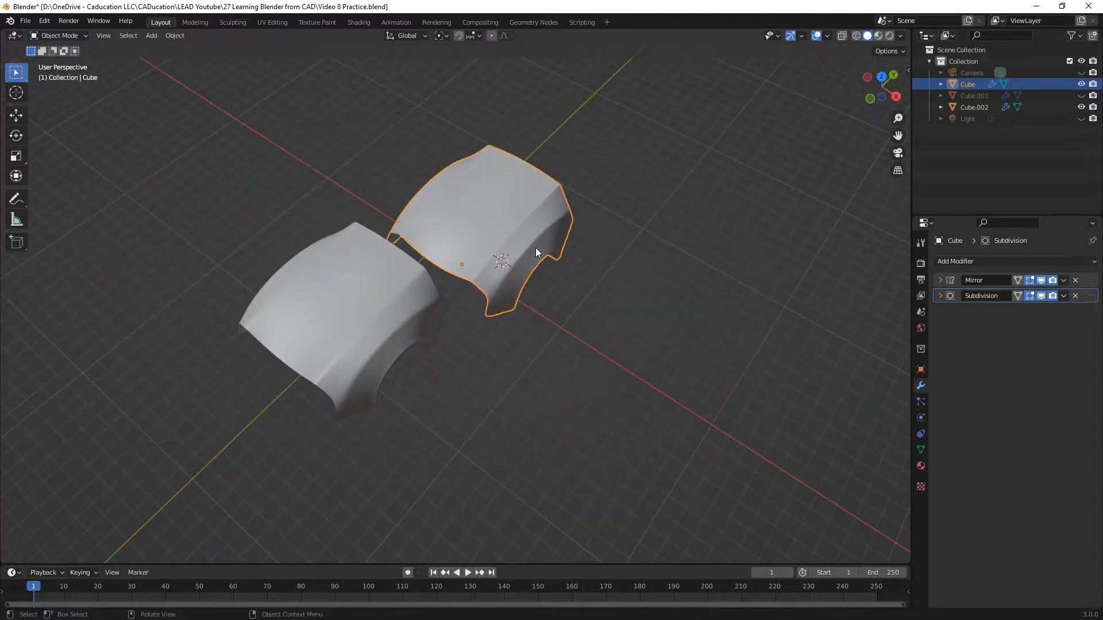
{"action": "mouse_move", "coordinate": [950, 280]}
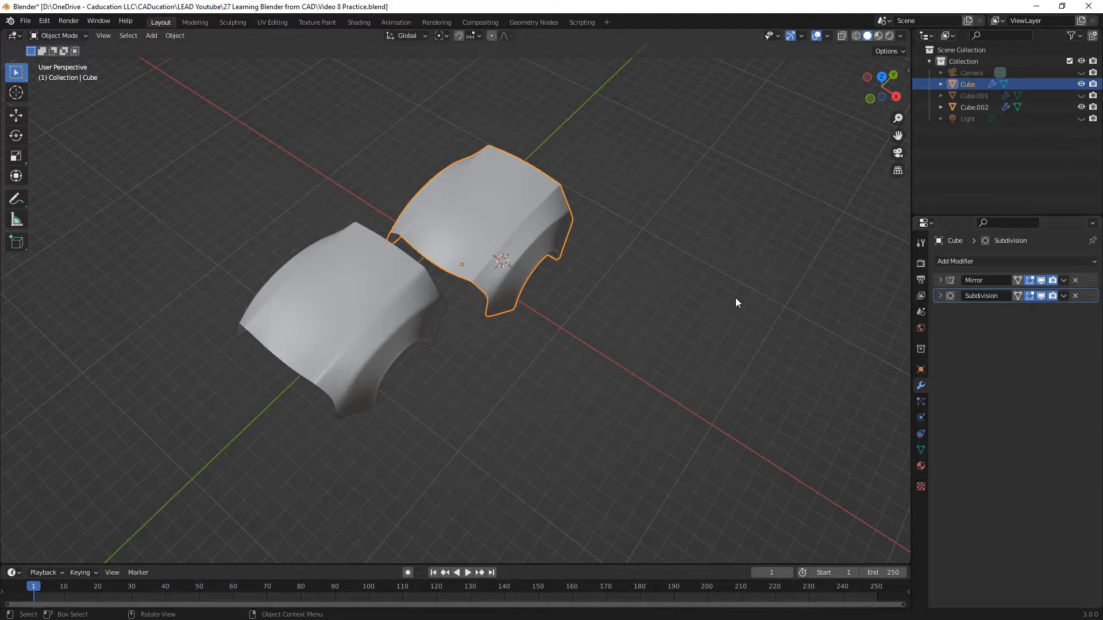
{"action": "mouse_move", "coordinate": [735, 308]}
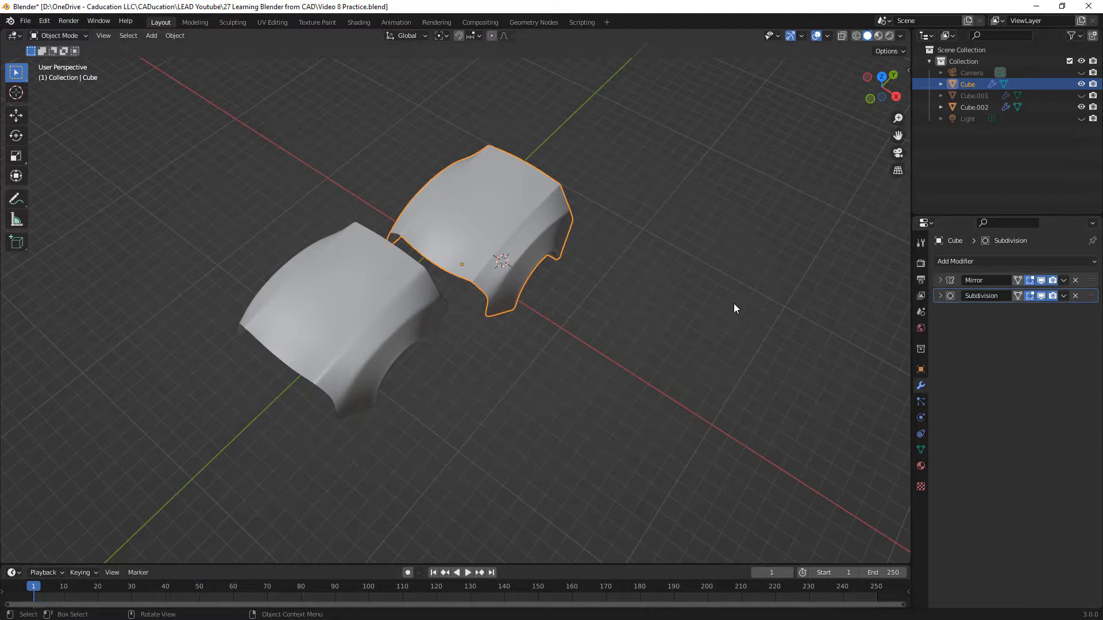
{"action": "mouse_move", "coordinate": [731, 298]}
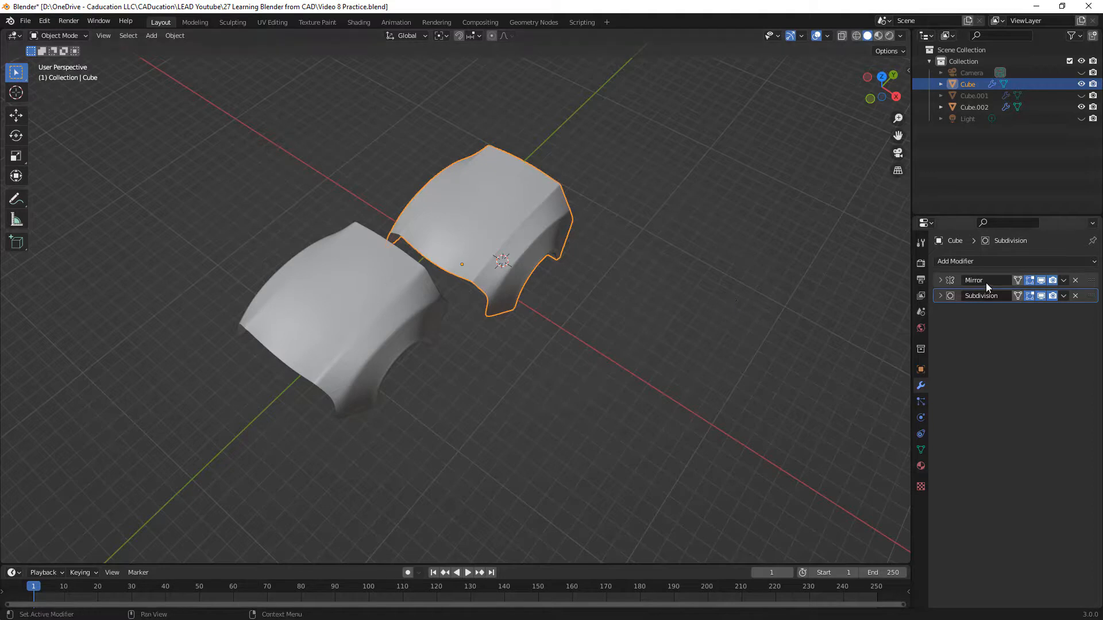
{"action": "mouse_move", "coordinate": [981, 295]}
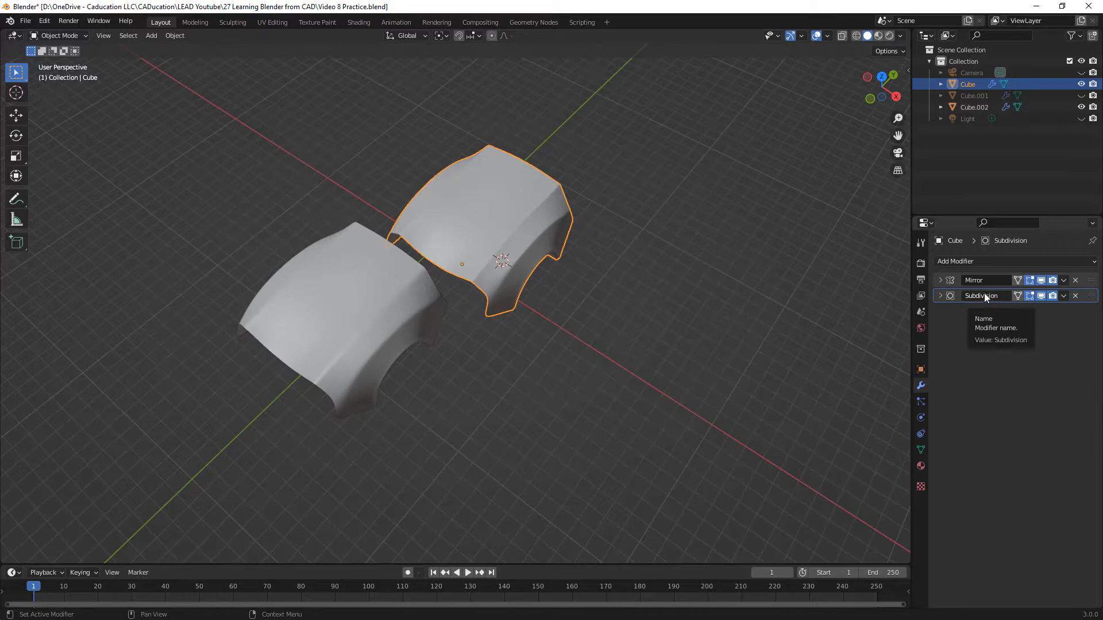
{"action": "mouse_move", "coordinate": [974, 280]}
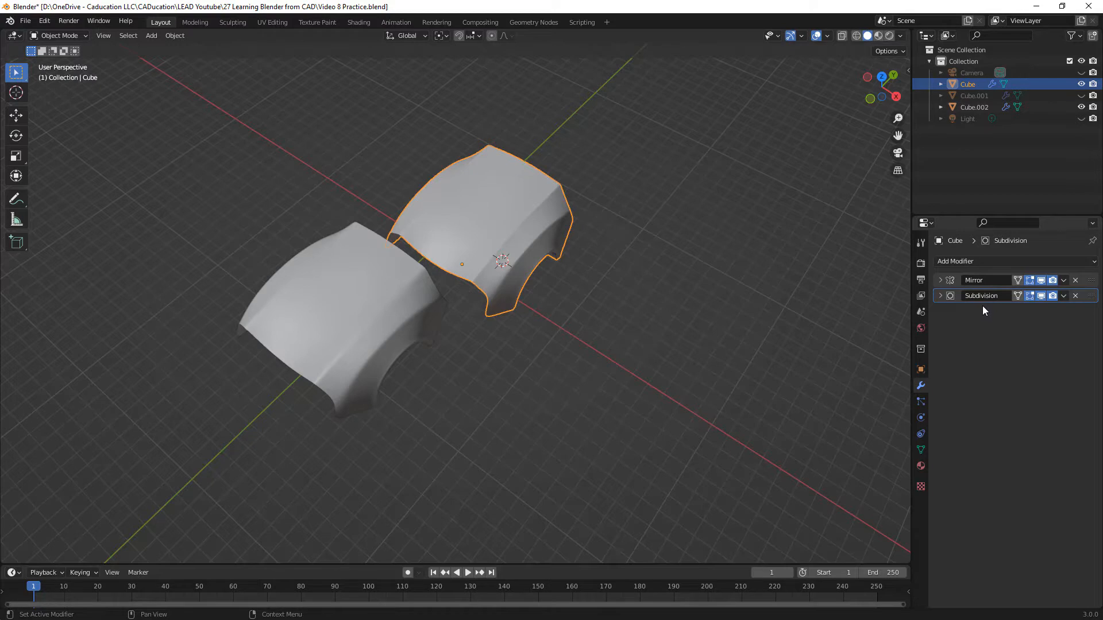
Step: Check the wireframe with Optimal Display off, turn it back on, and return to Solid shading
{"action": "left_click", "coordinate": [941, 295]}
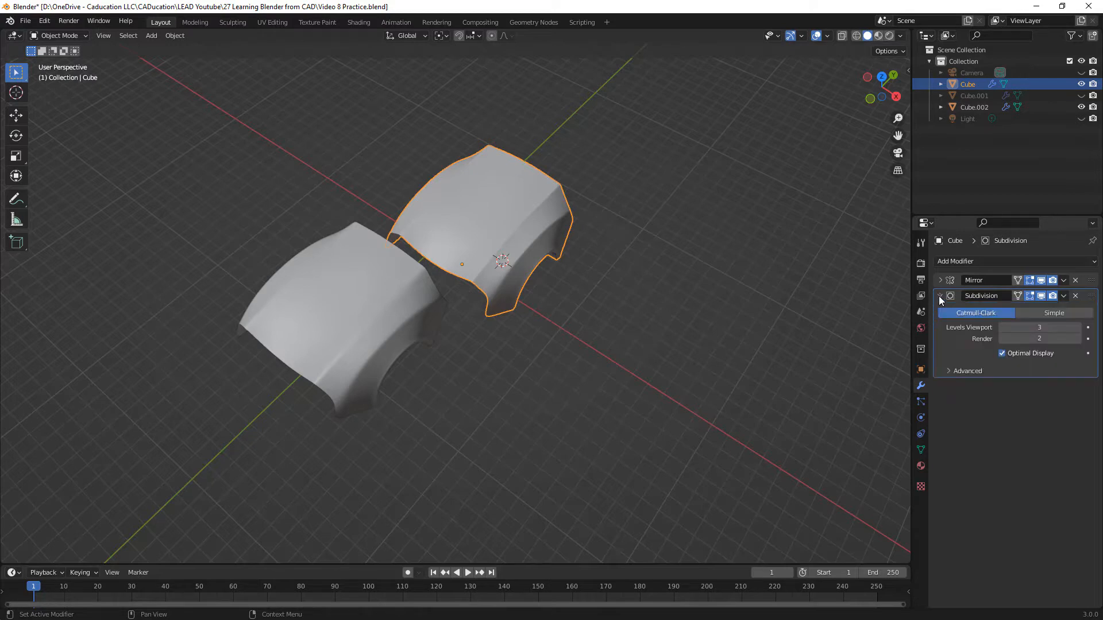
{"action": "left_click", "coordinate": [856, 36]}
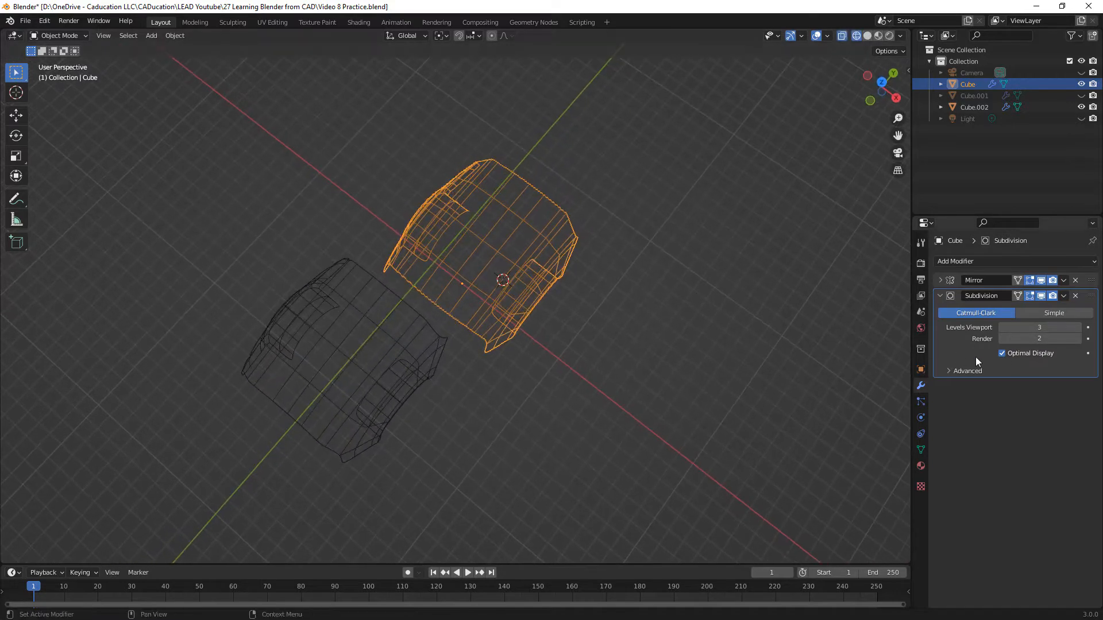
{"action": "left_click", "coordinate": [1002, 353]}
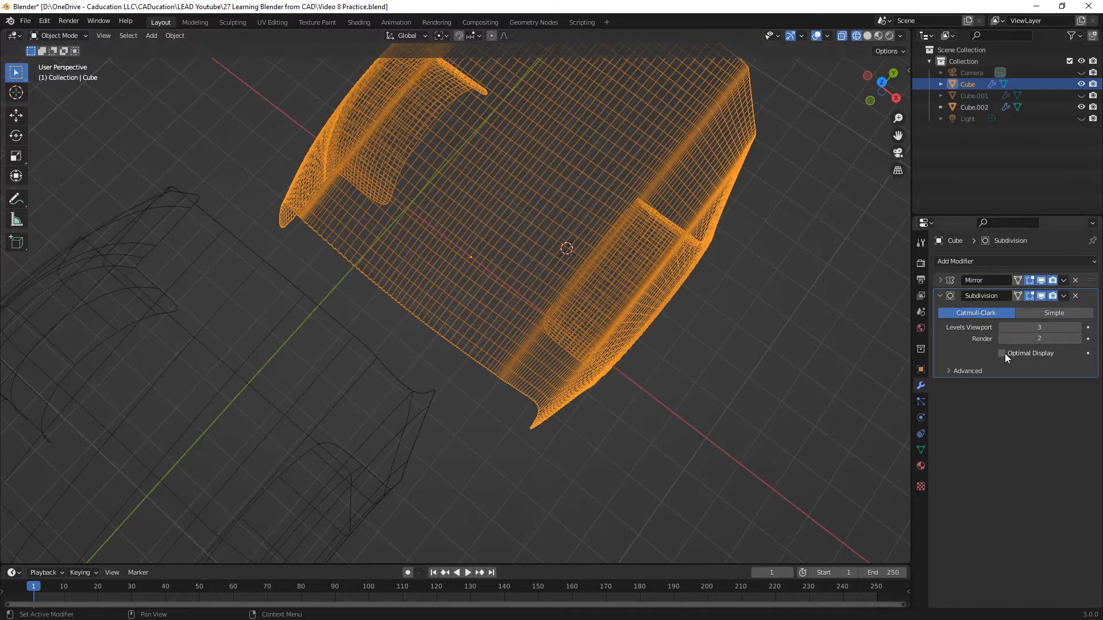
{"action": "left_click", "coordinate": [1001, 353]}
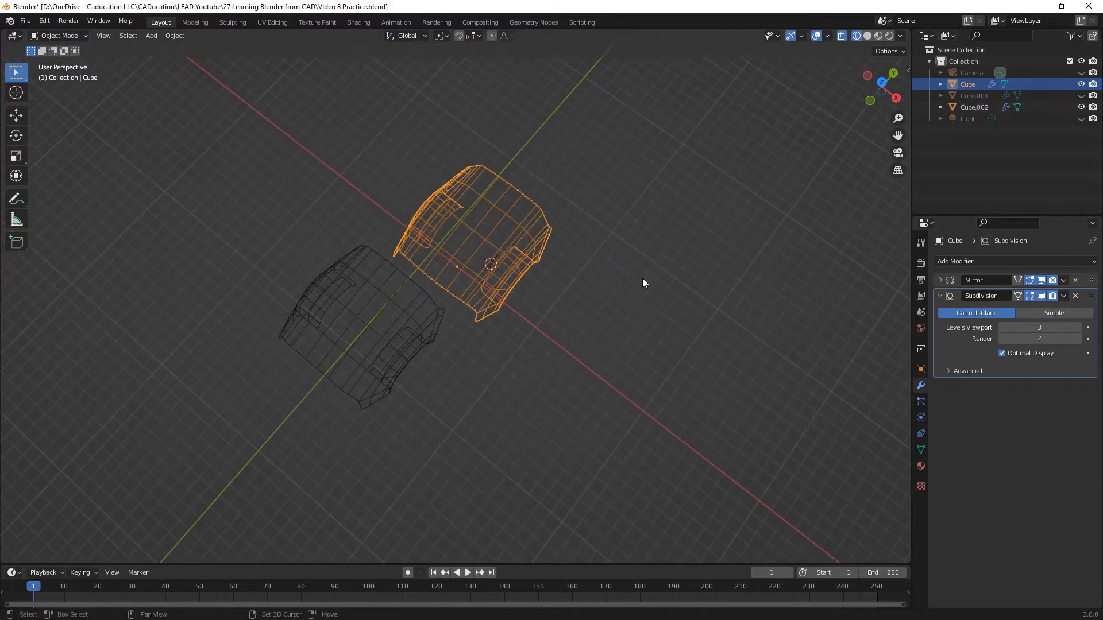
{"action": "left_click", "coordinate": [868, 35]}
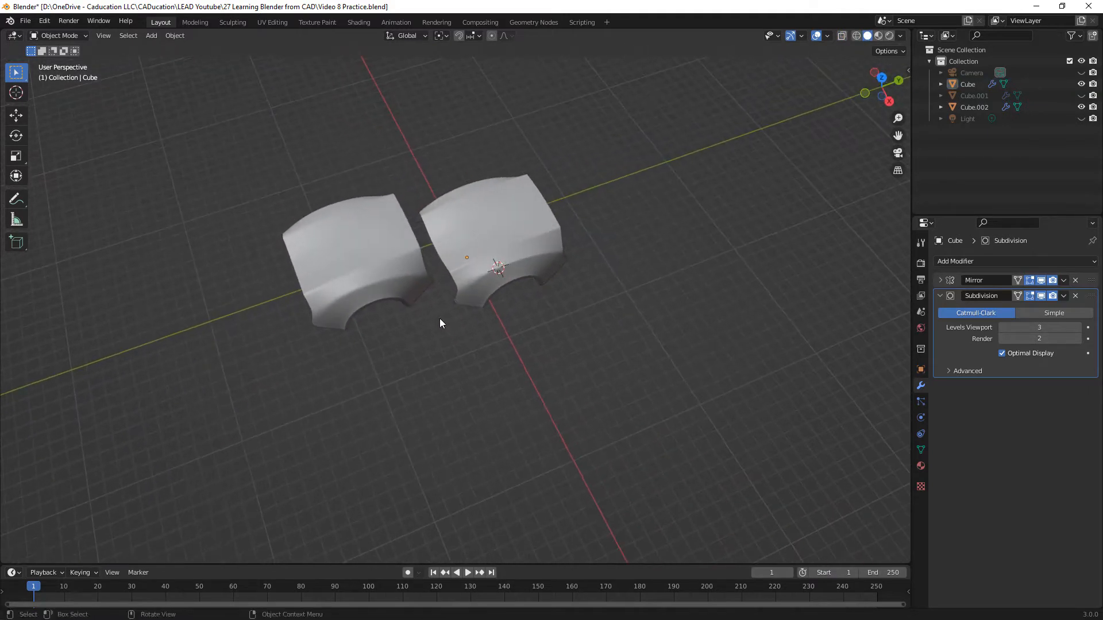
{"action": "mouse_move", "coordinate": [1030, 295]}
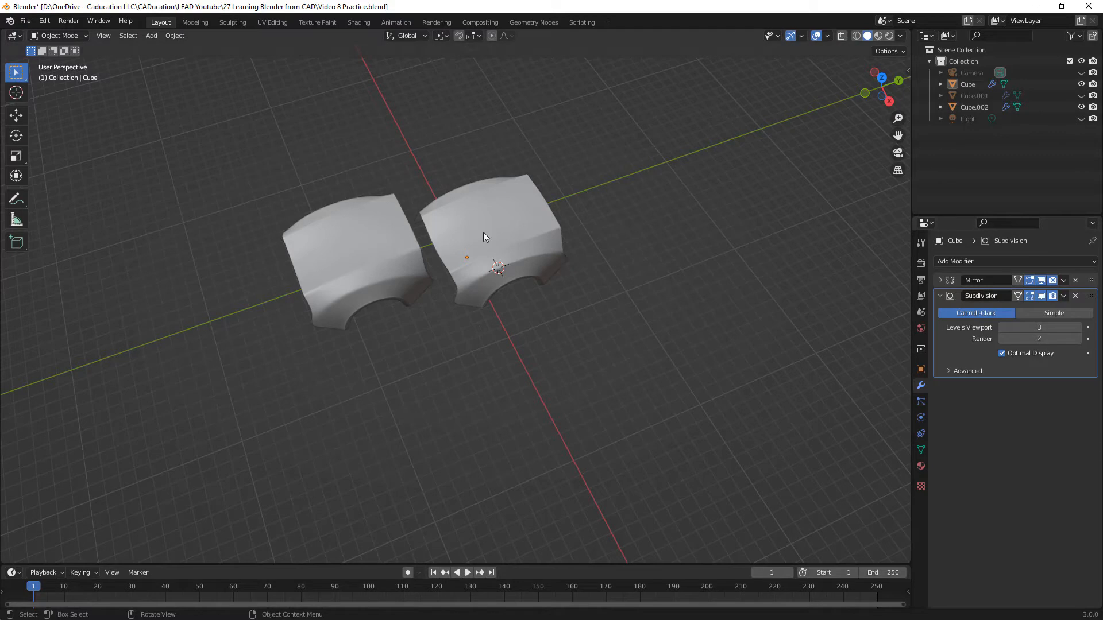
{"action": "mouse_move", "coordinate": [557, 327]}
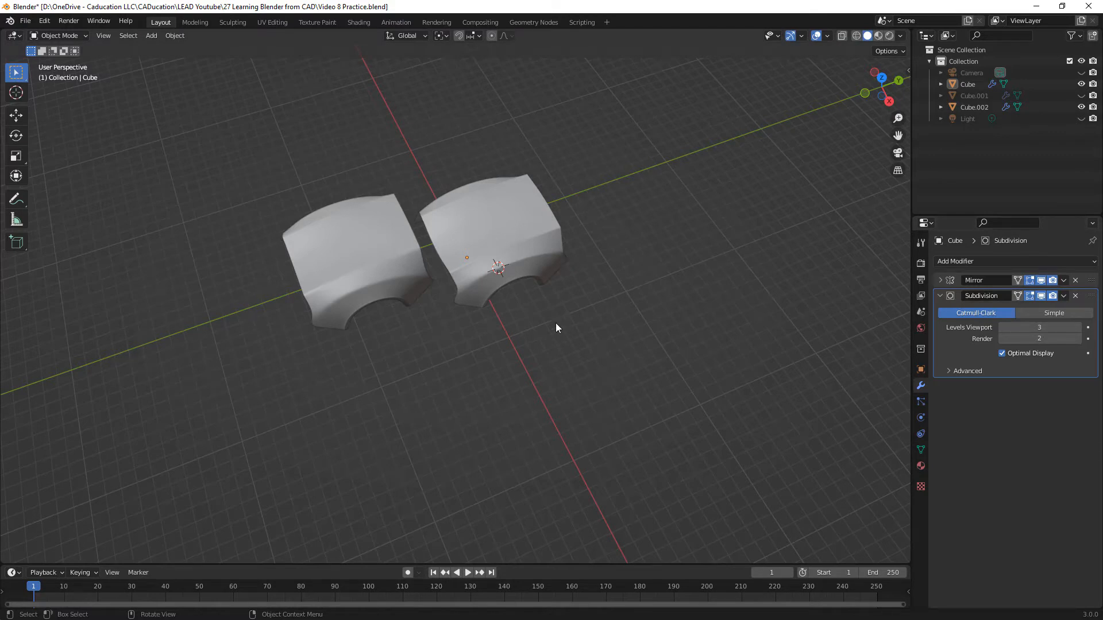